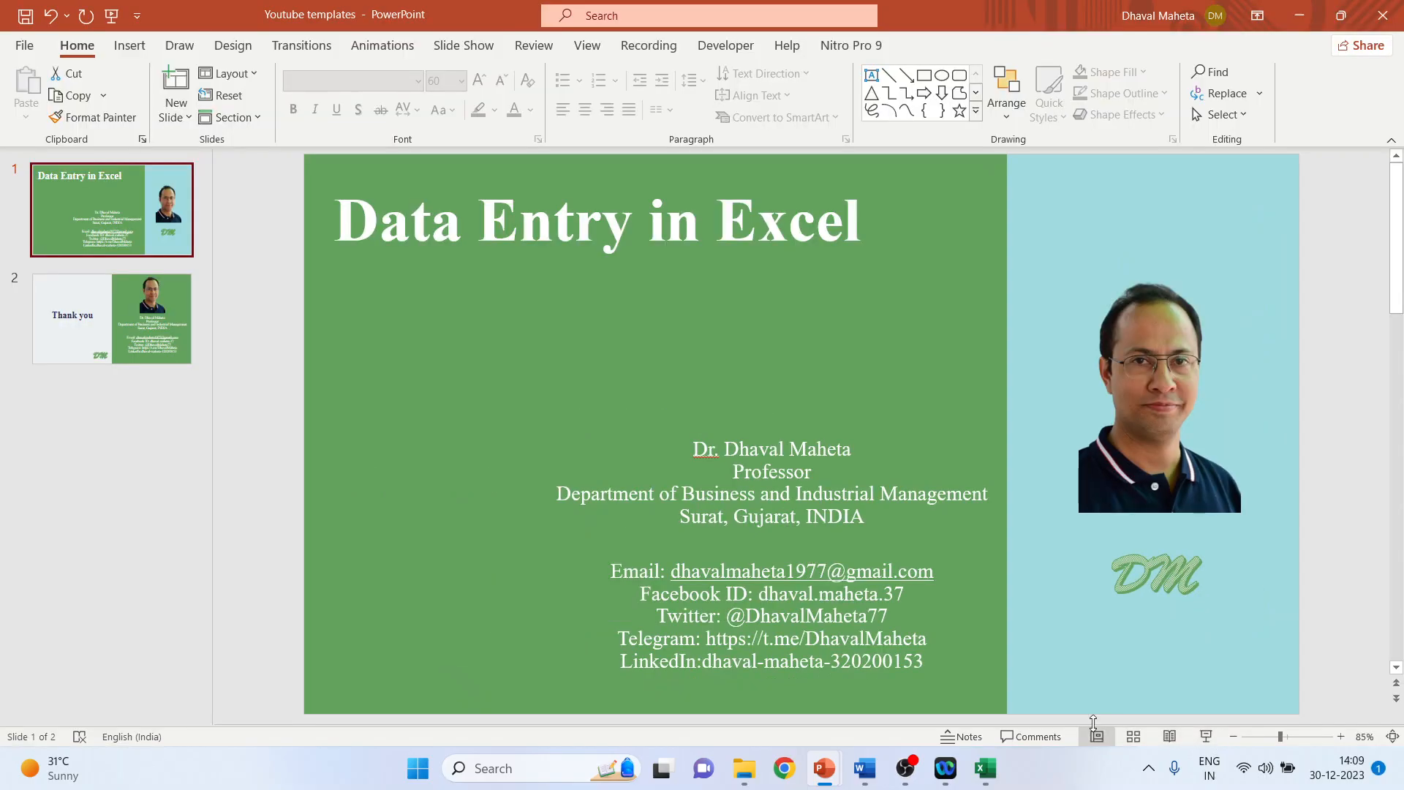
- Switch from the PowerPoint title slide to the Excel workbook with the employee headers
left_click(981, 767)
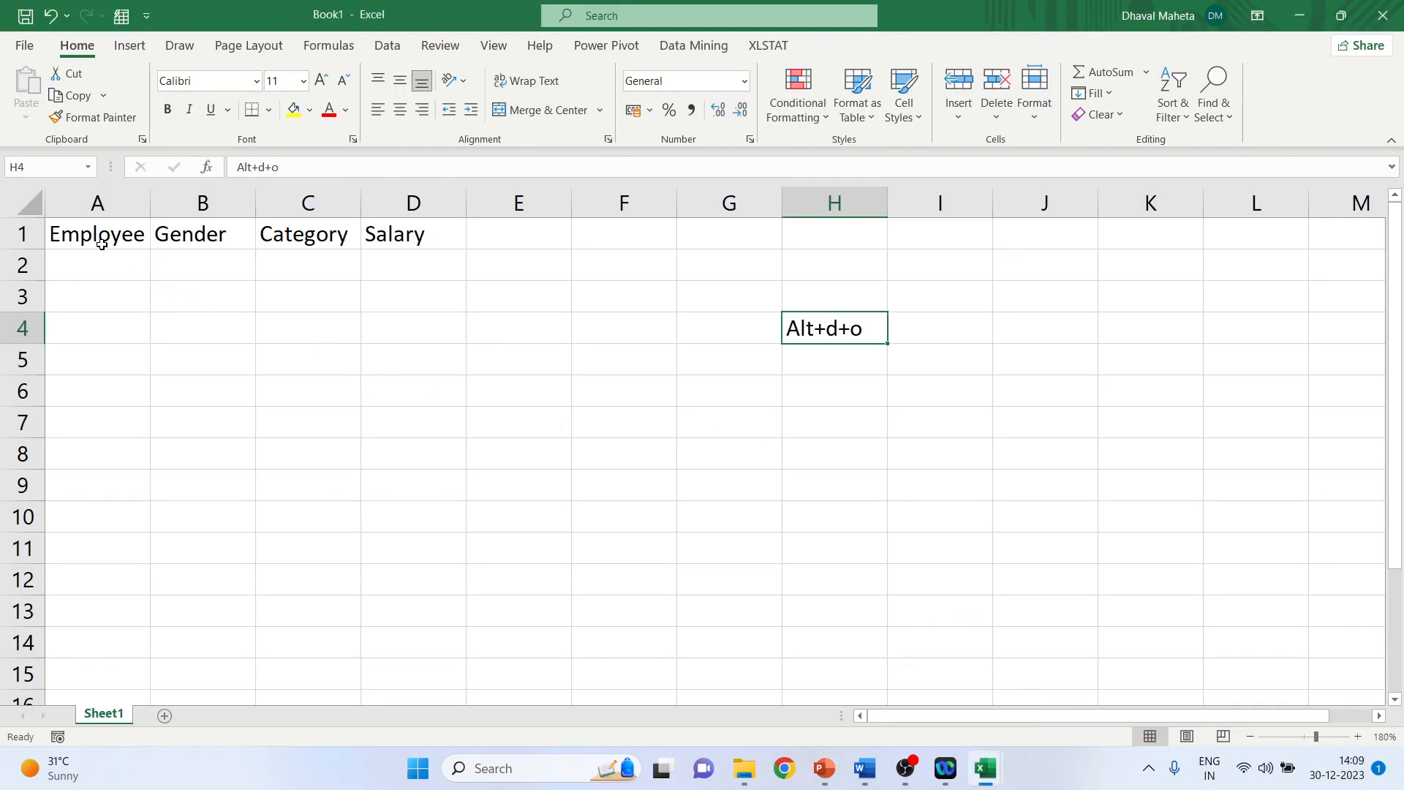
left_click(96, 234)
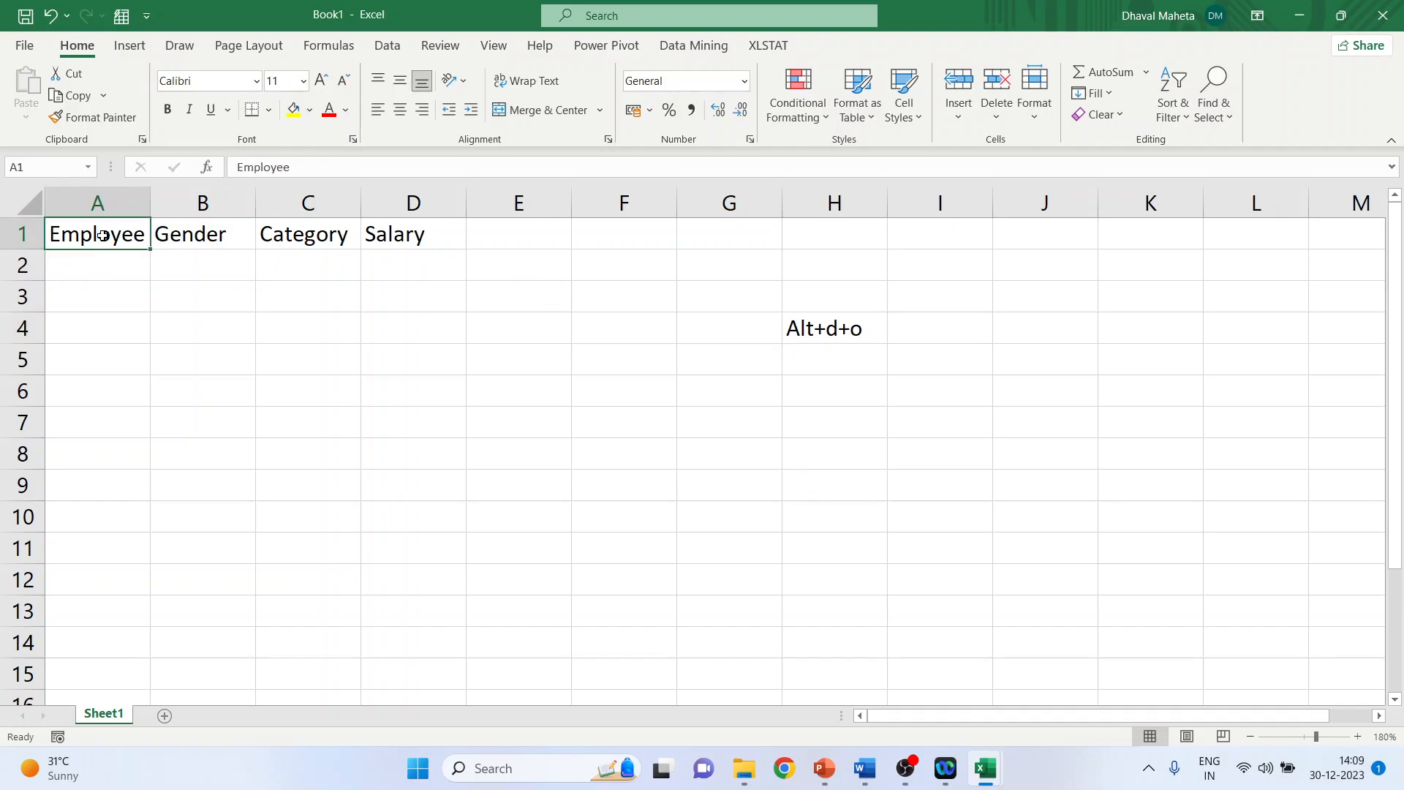
left_click(203, 234)
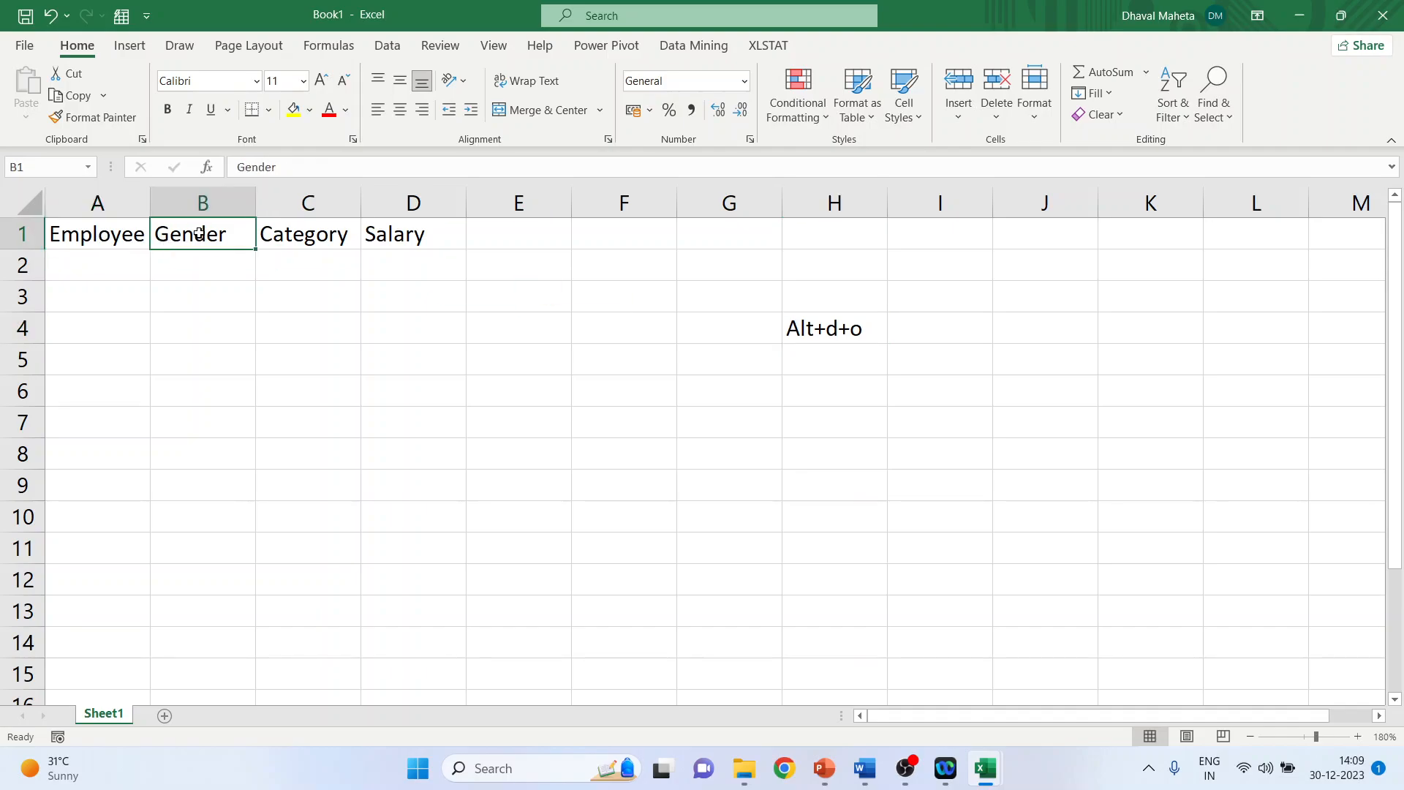
left_click(307, 234)
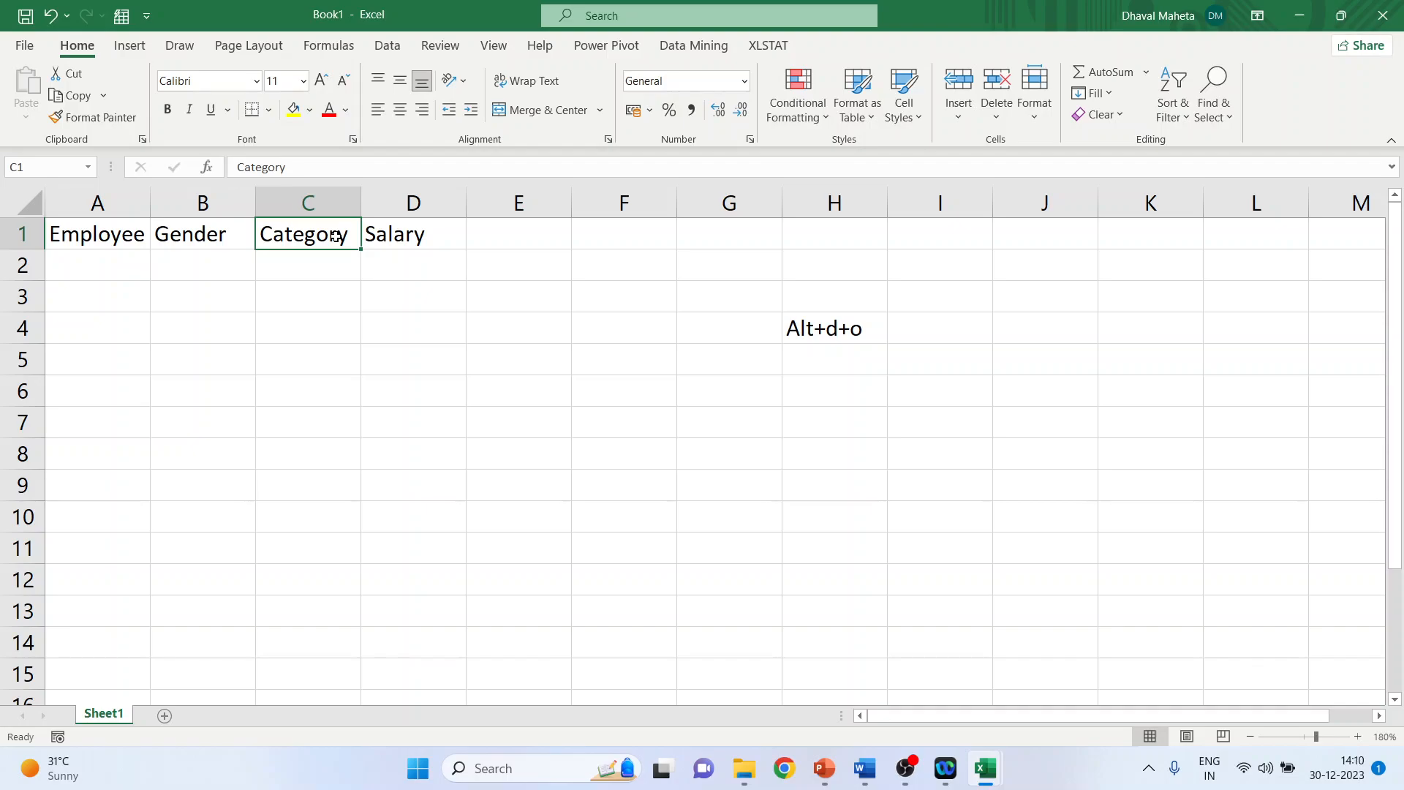
left_click(412, 234)
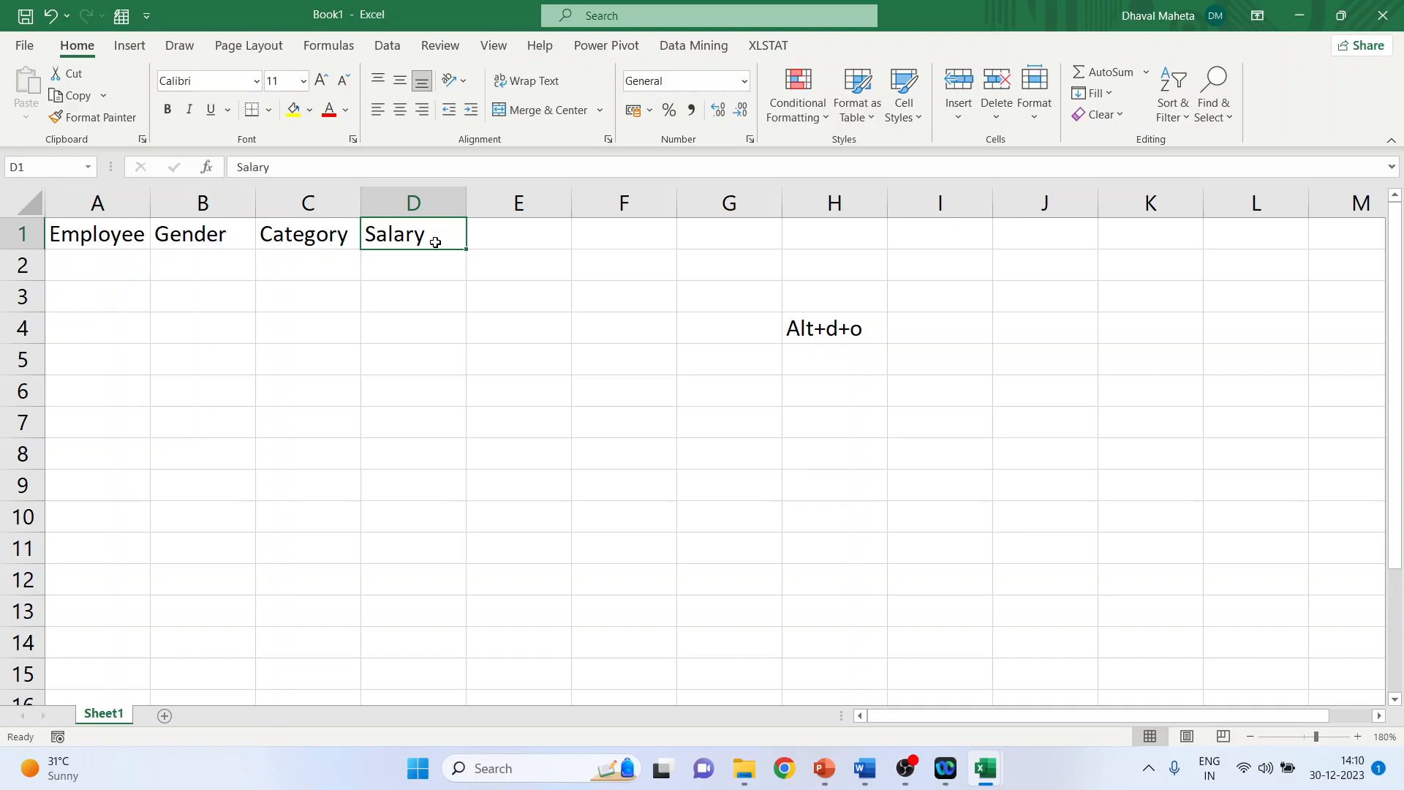
left_click(97, 264)
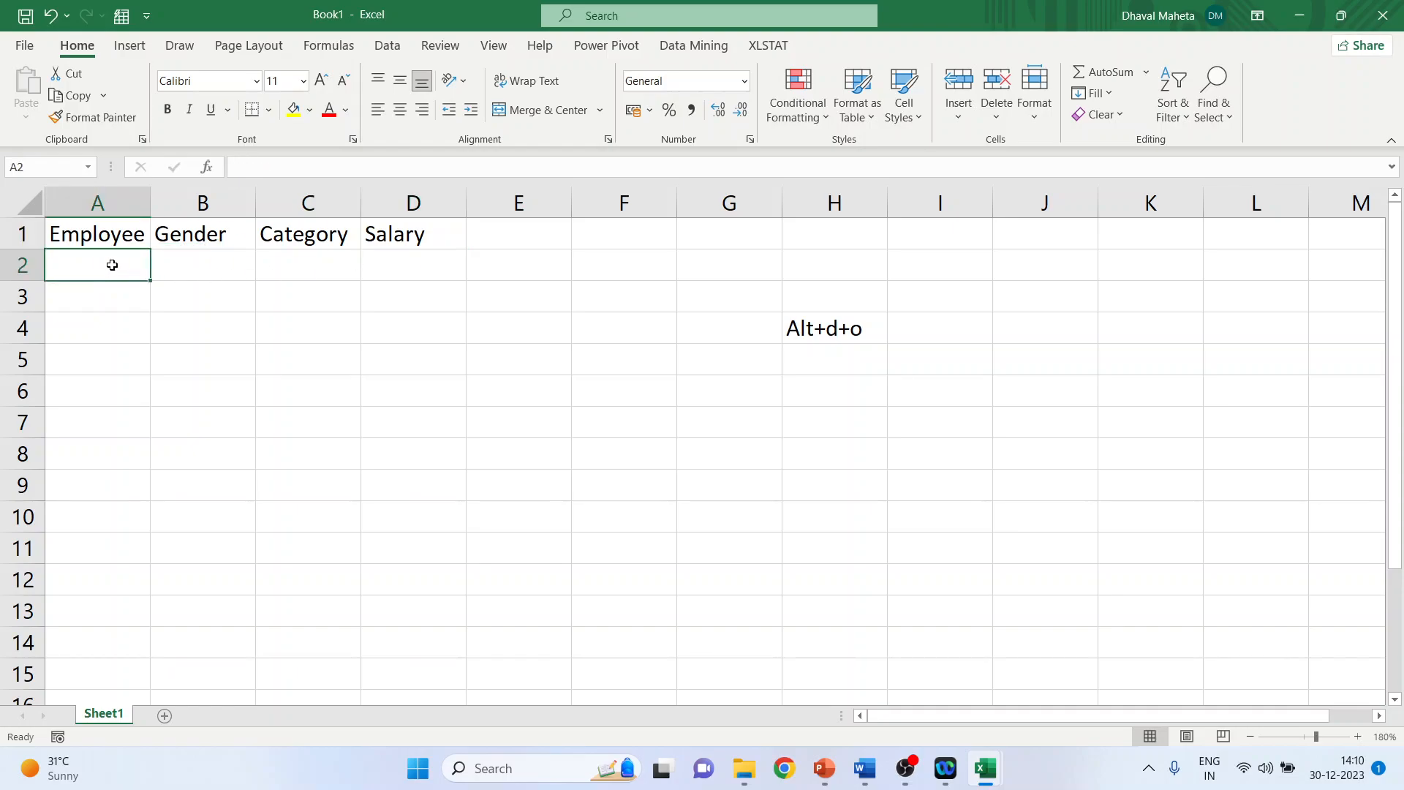
- Type the sample record 1, Male, Custodial, 40000 into row 2 and select A2:C2
type("1")
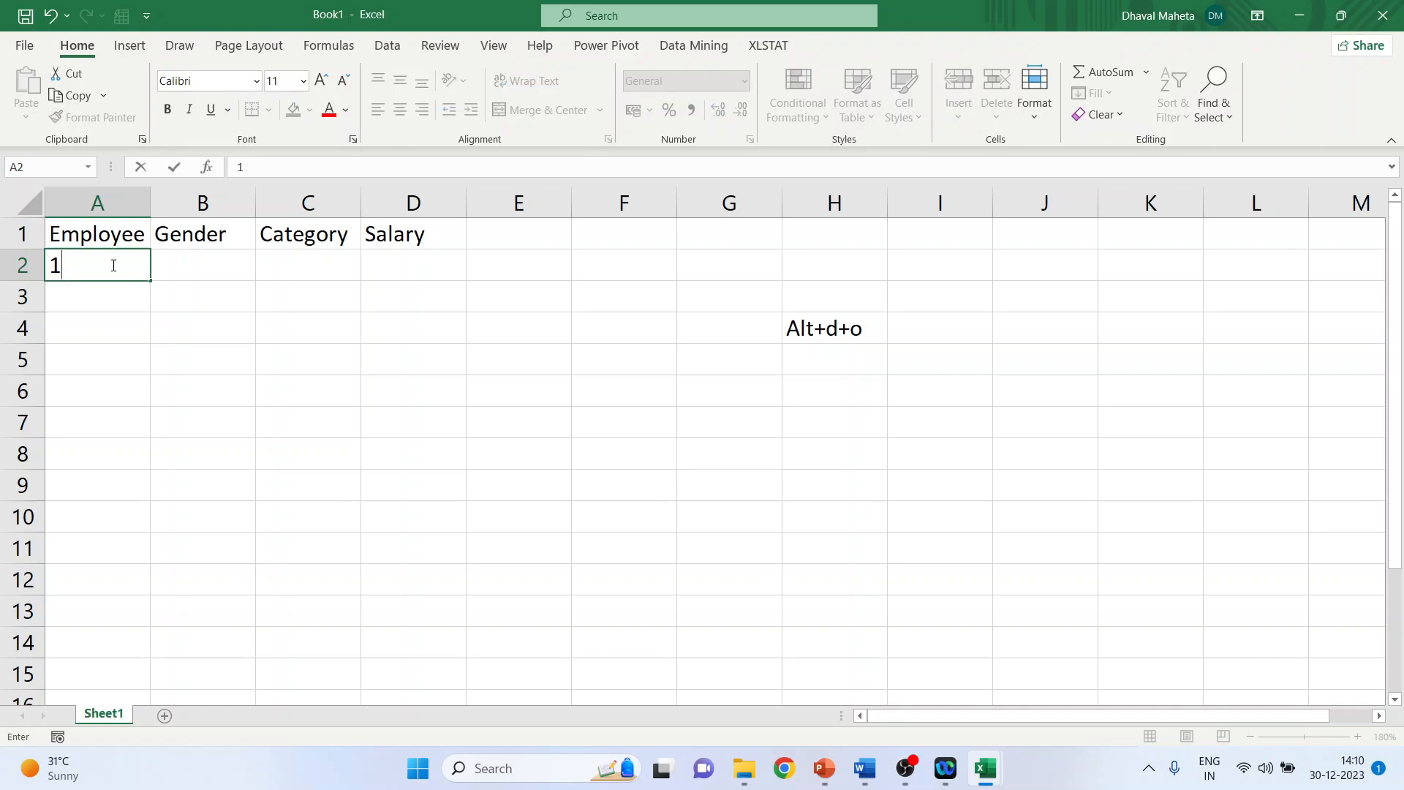
type("Male")
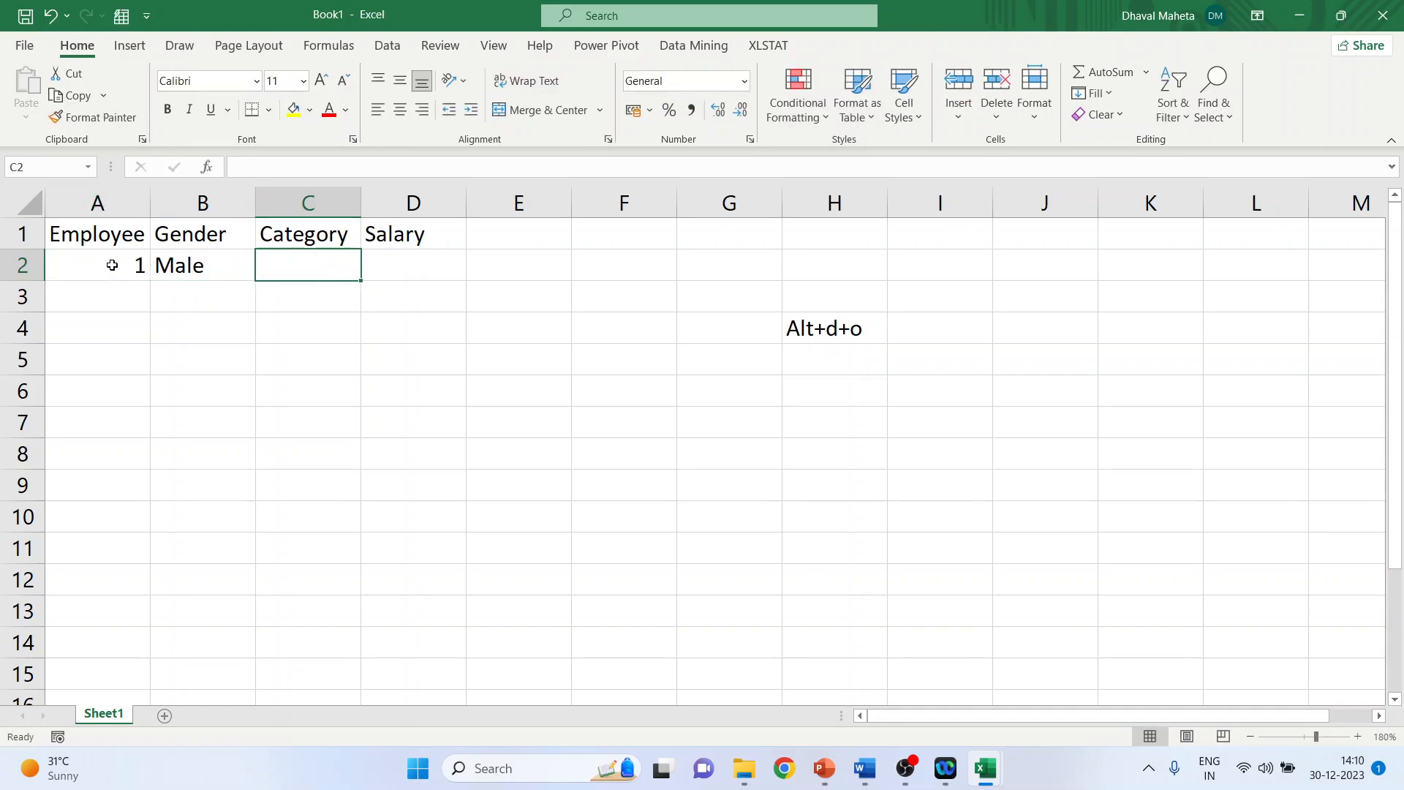
type("Cust")
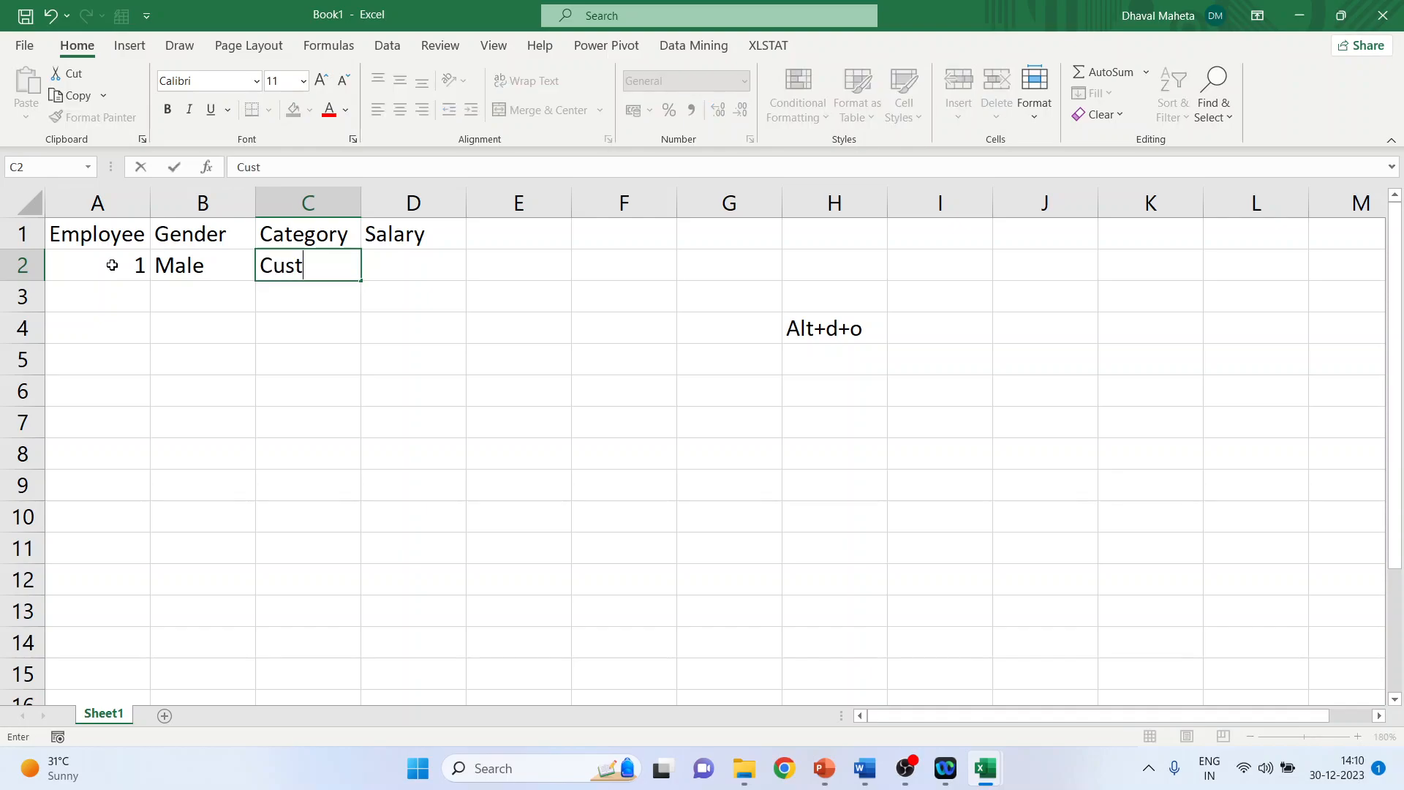
type("od")
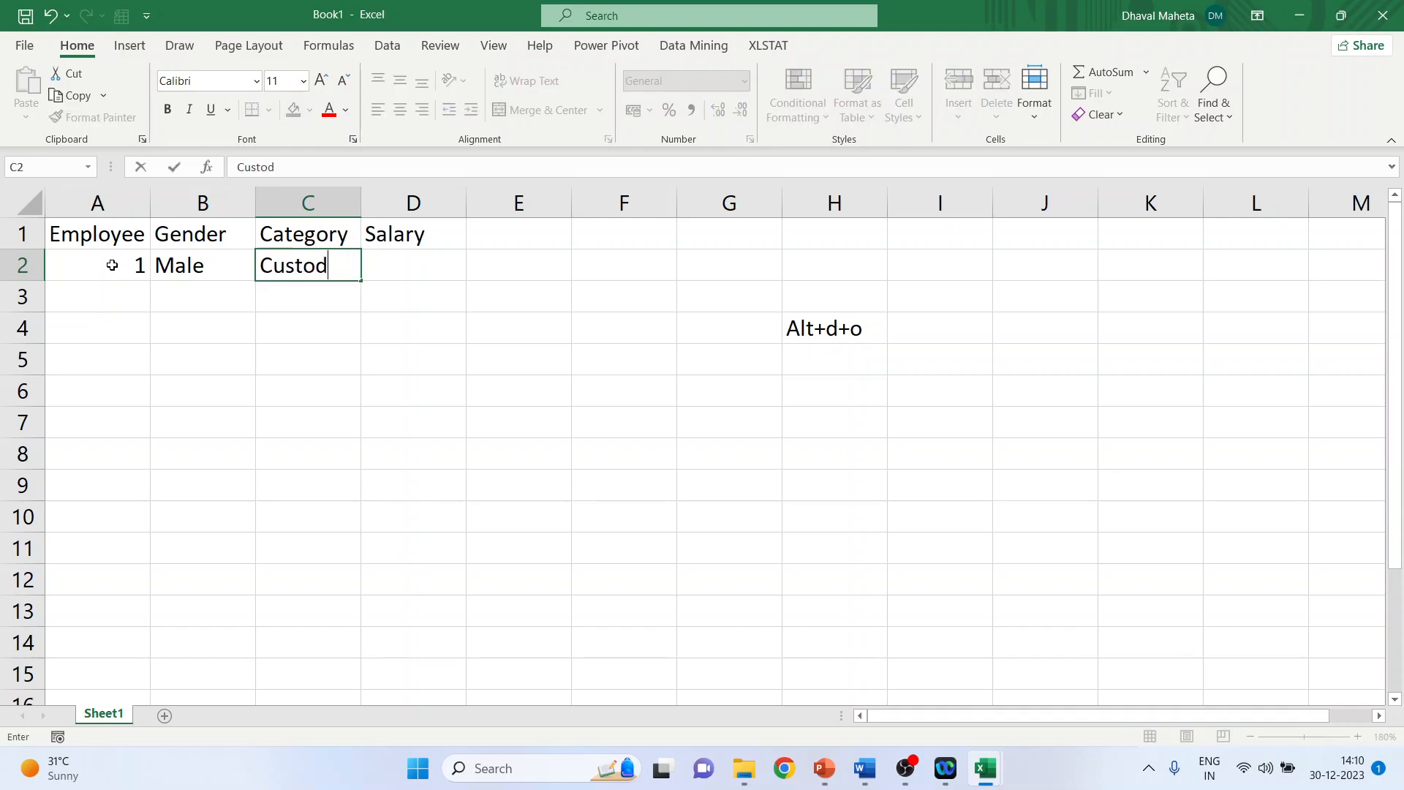
type("ial")
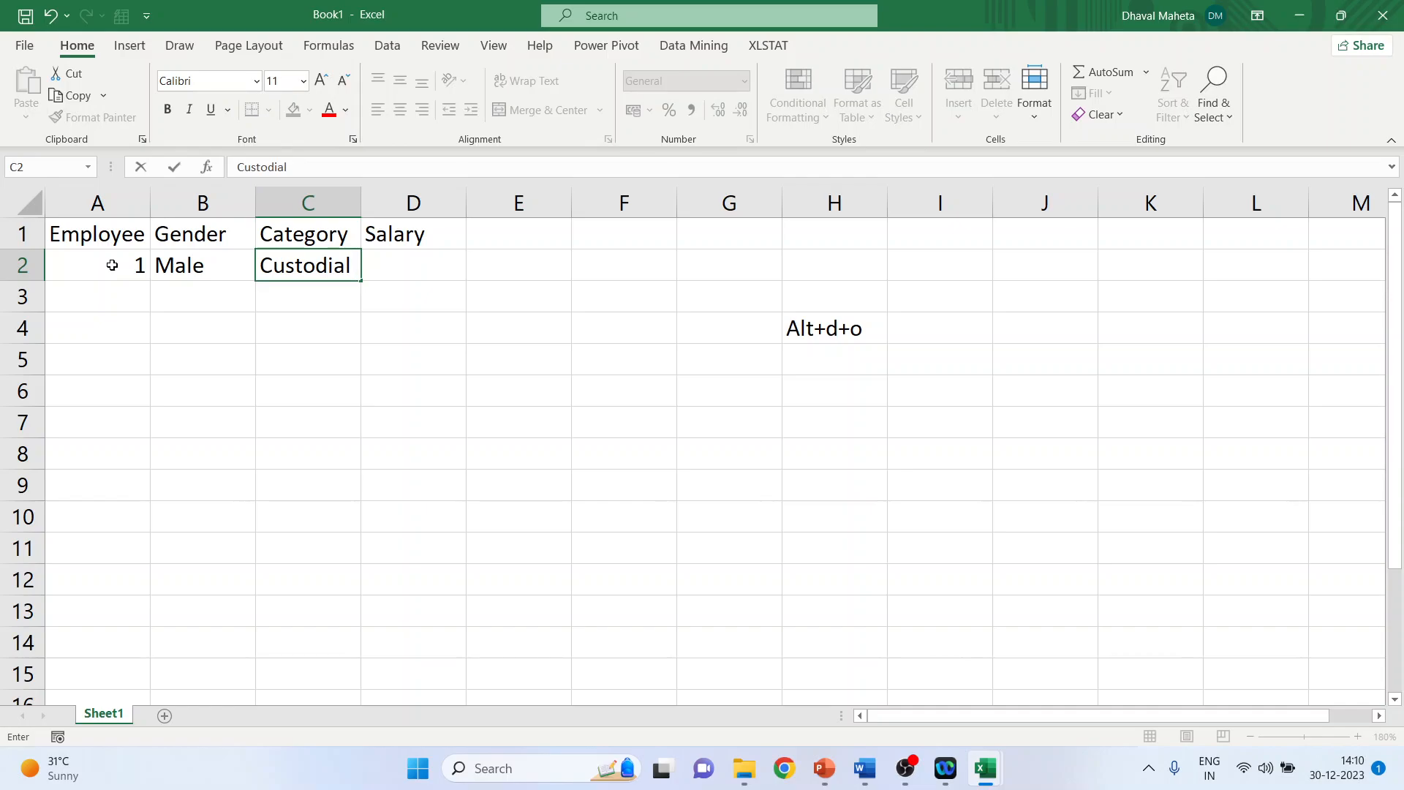
type("40000")
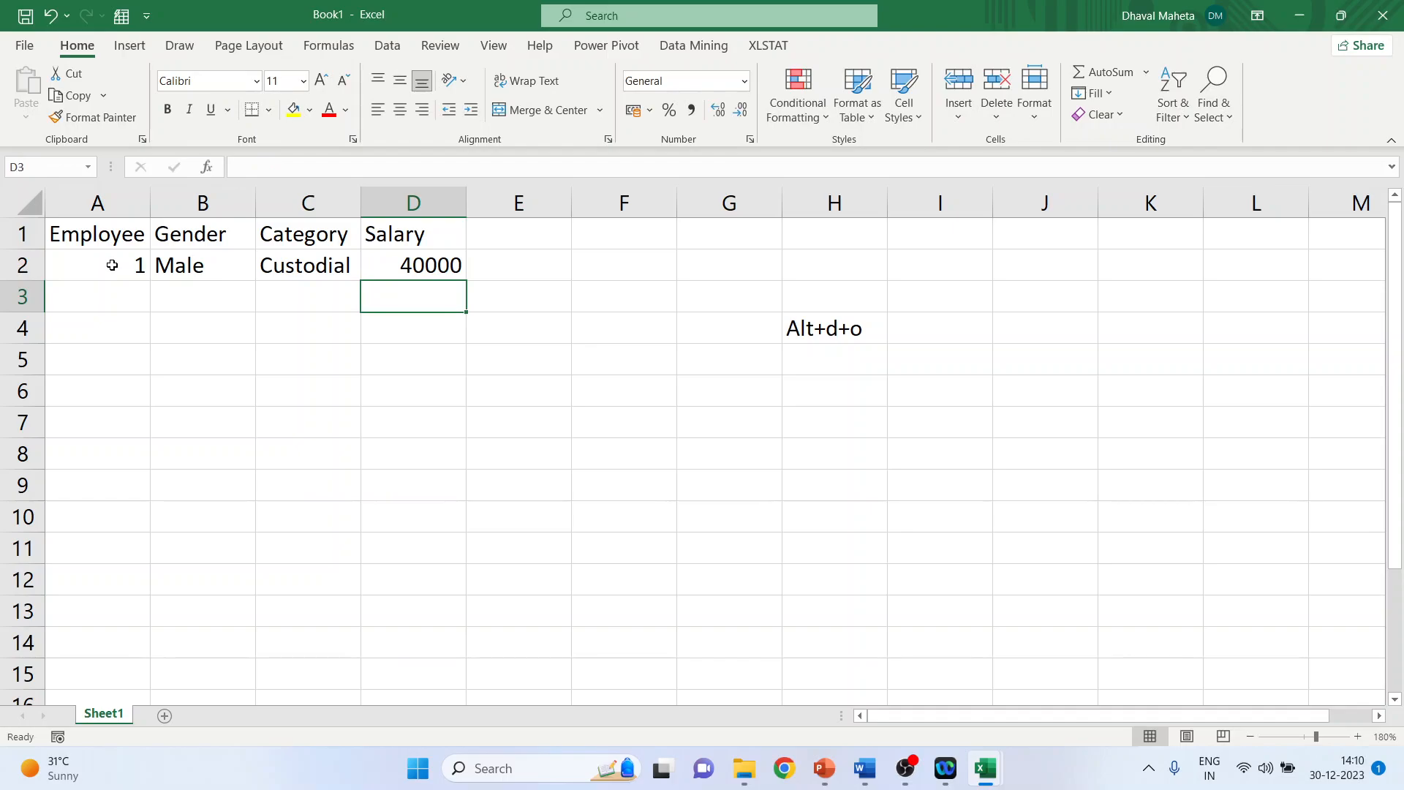
left_click_drag(97, 265, 307, 265)
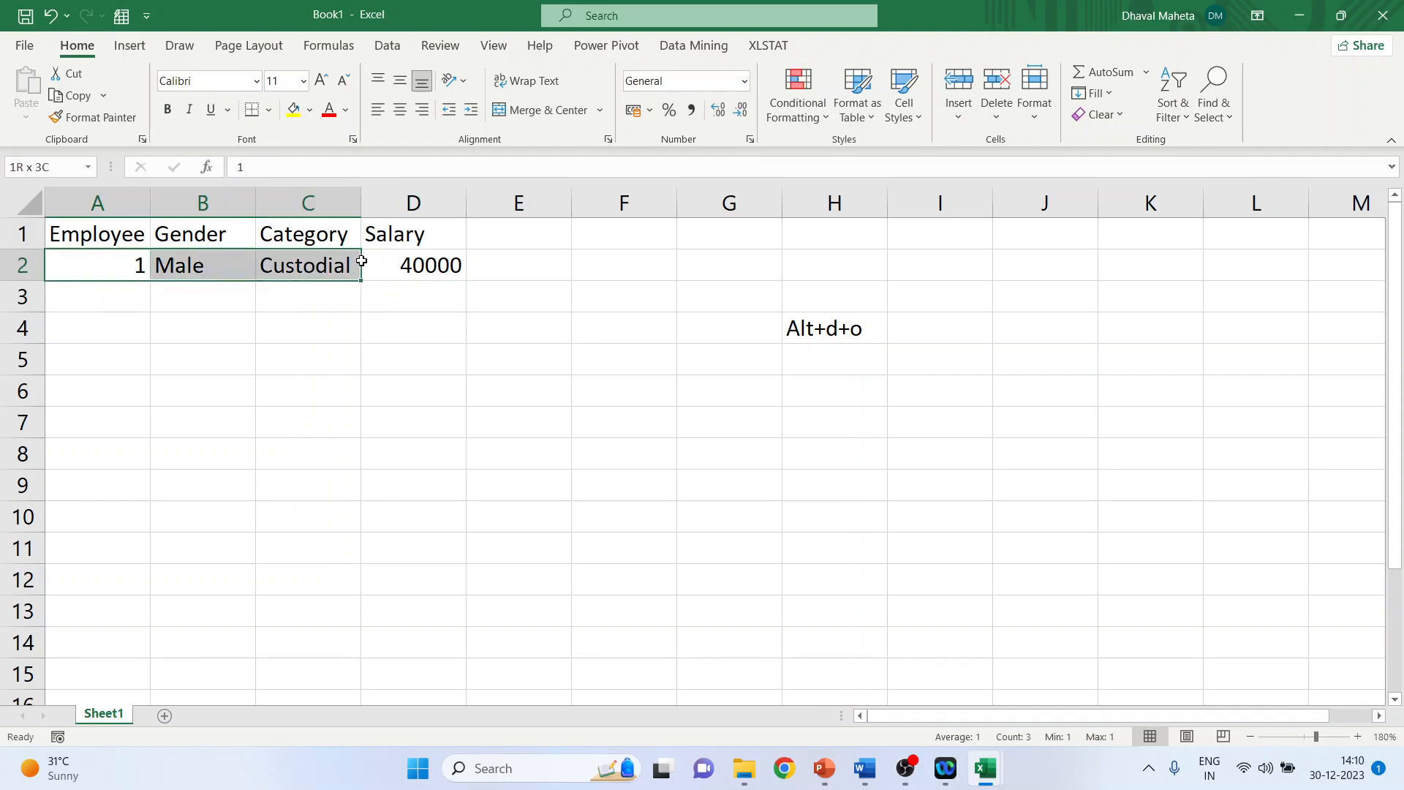
left_click(412, 264)
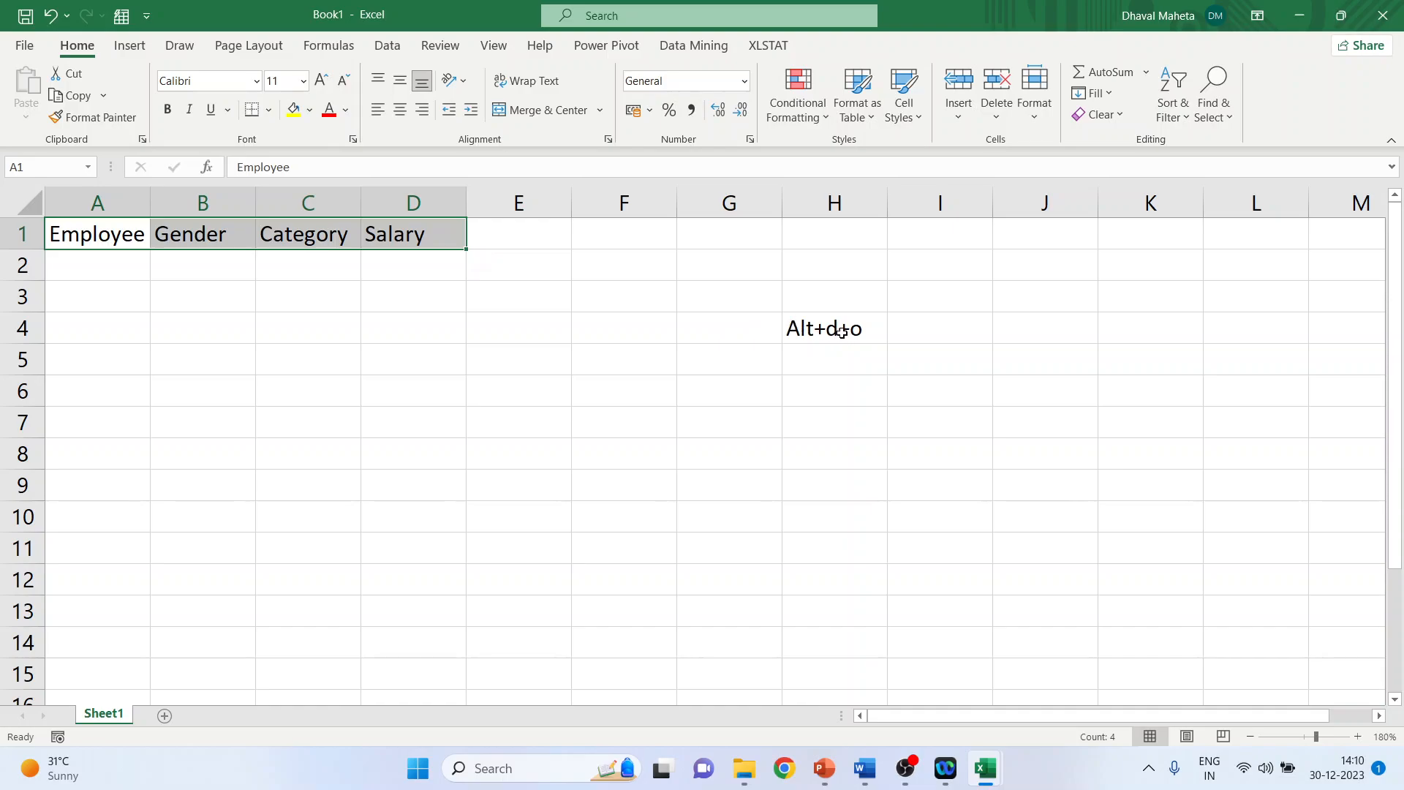
mouse_move(840, 351)
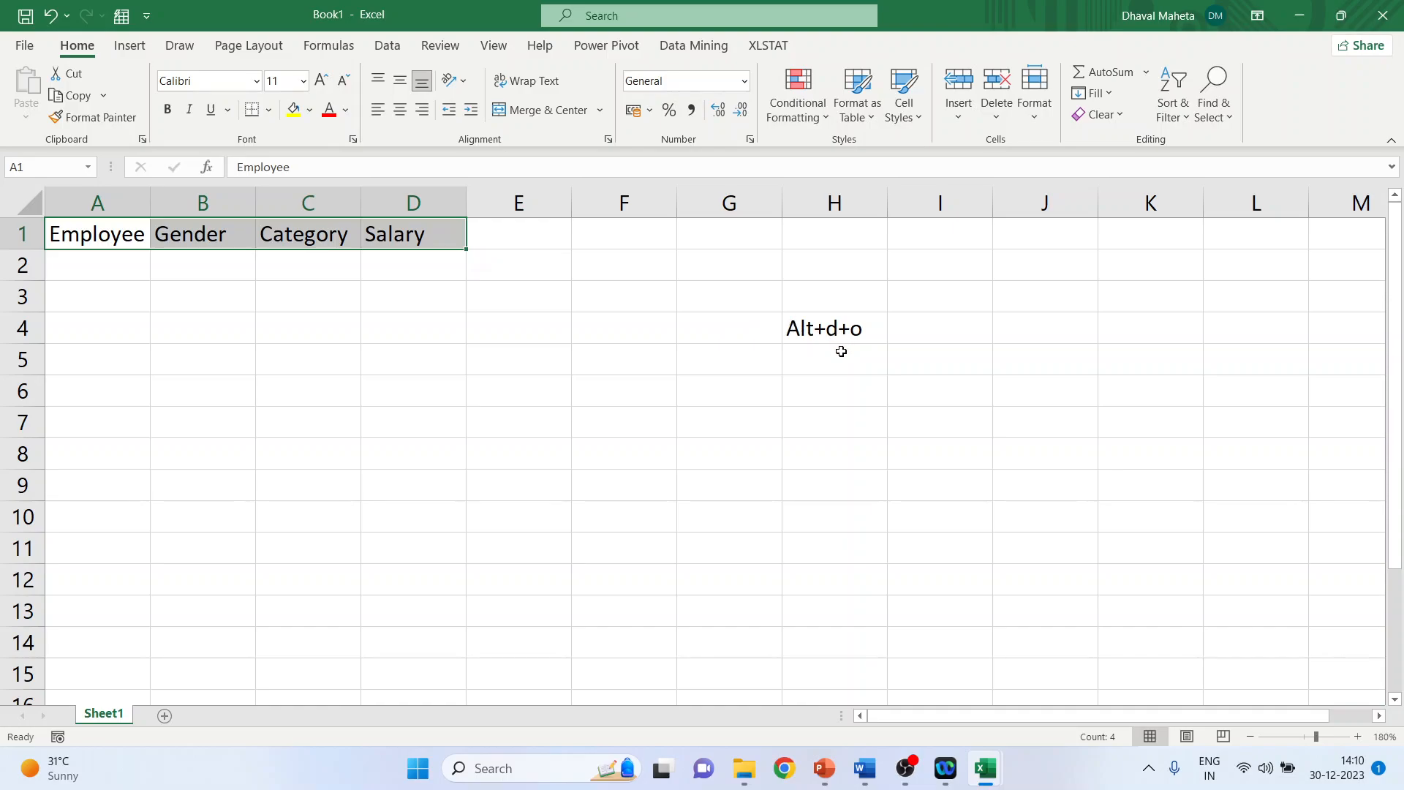
mouse_move(842, 458)
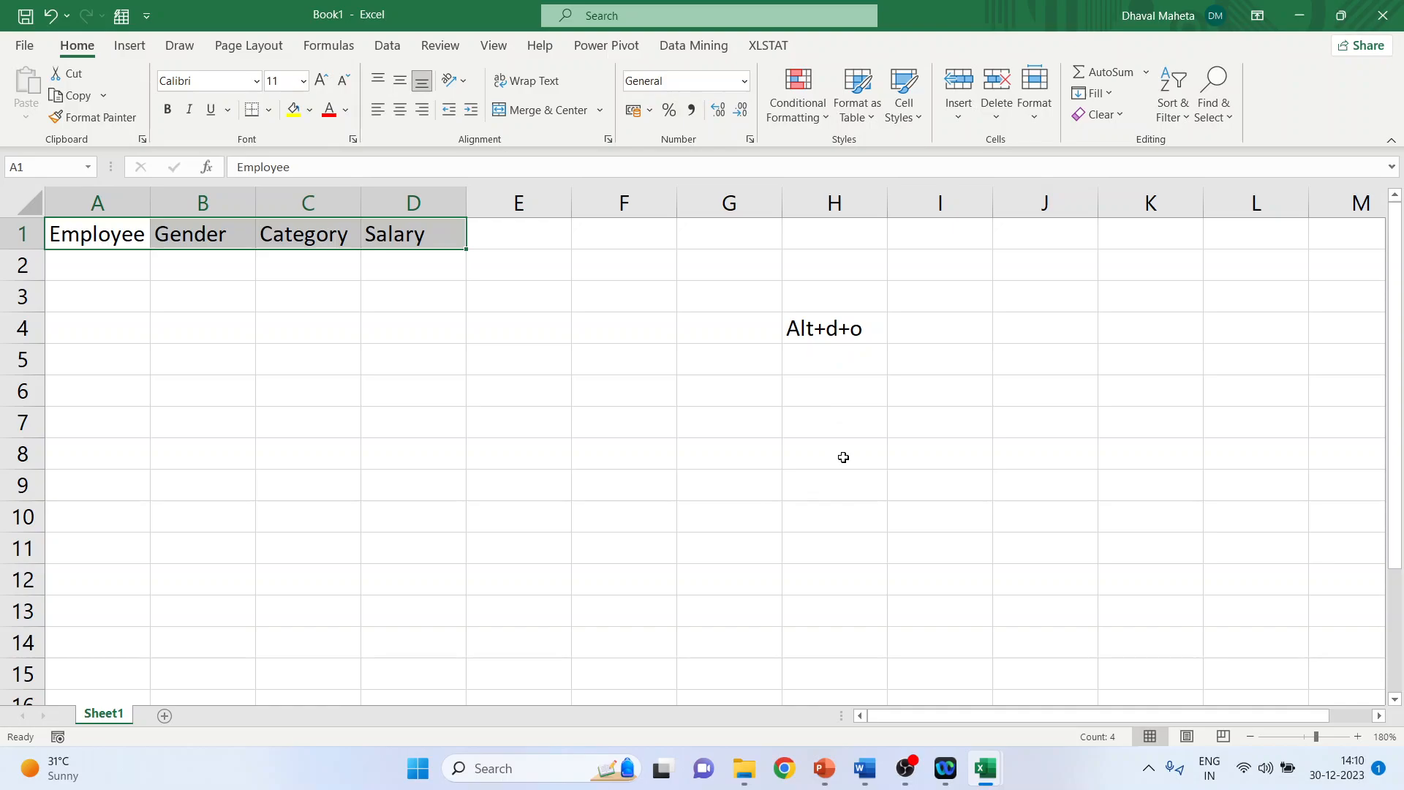
- Open the Data Form with Alt+D+O, accepting the first row as field labels
key("alt+d+o")
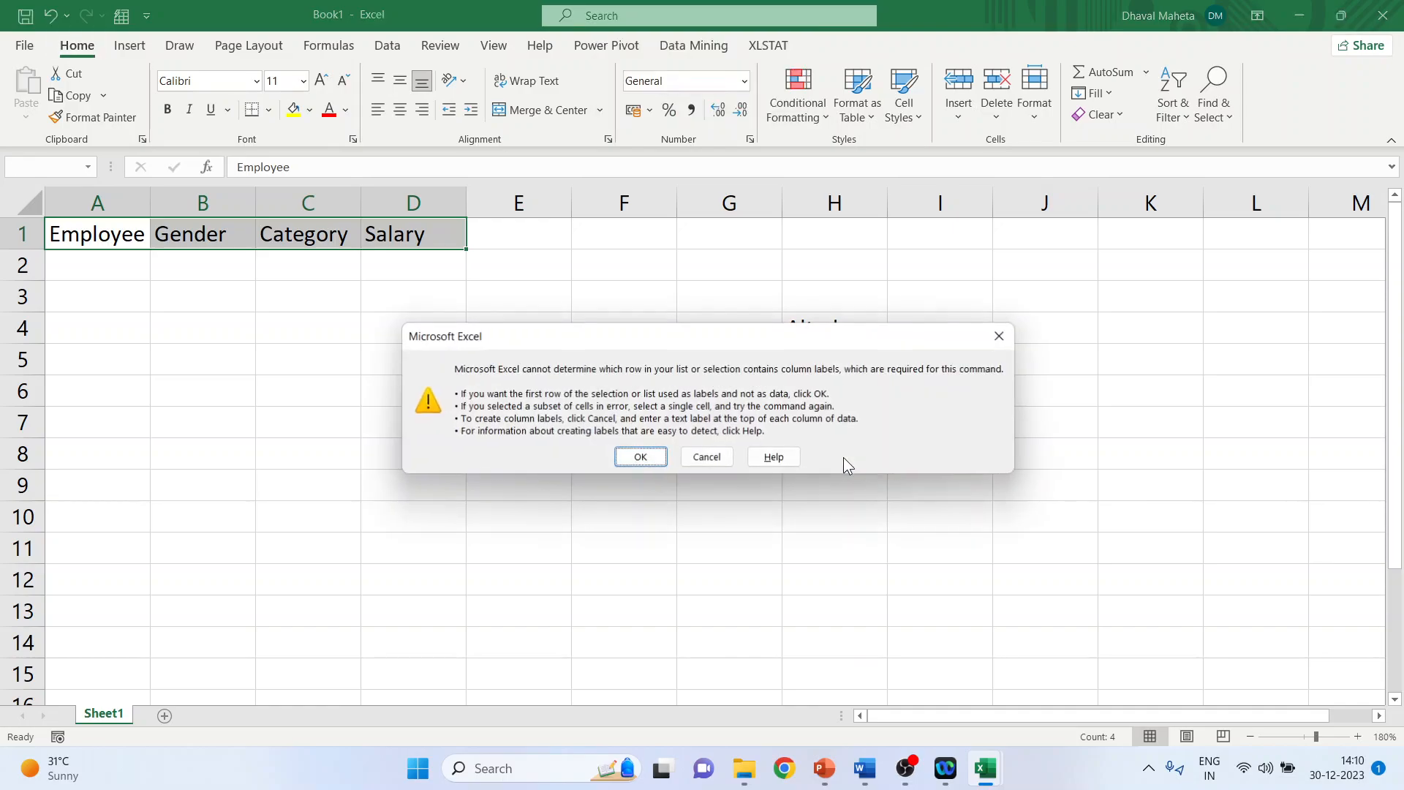
left_click(640, 456)
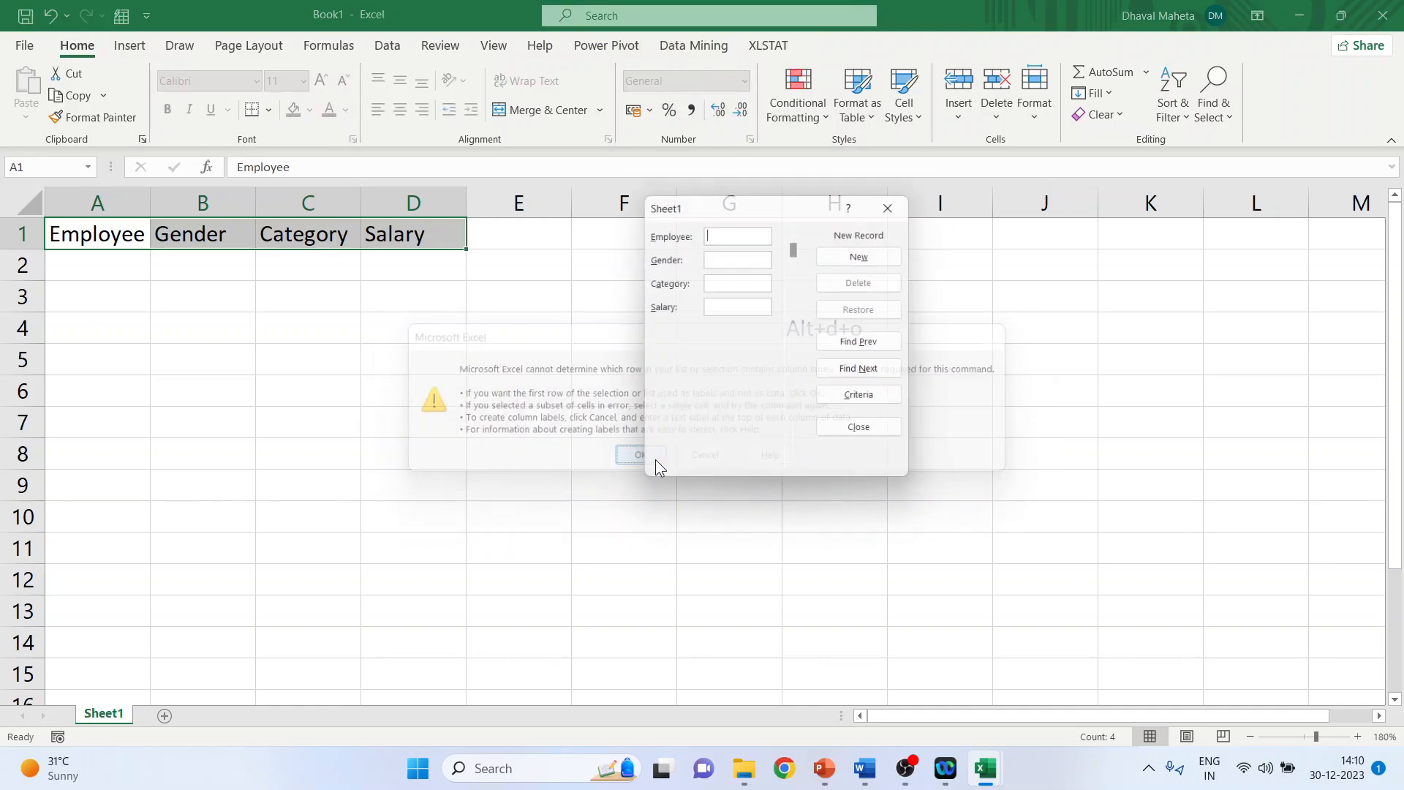
- Fill the data form fields with 1, Male, Custodial and salary 40000
left_click(638, 454)
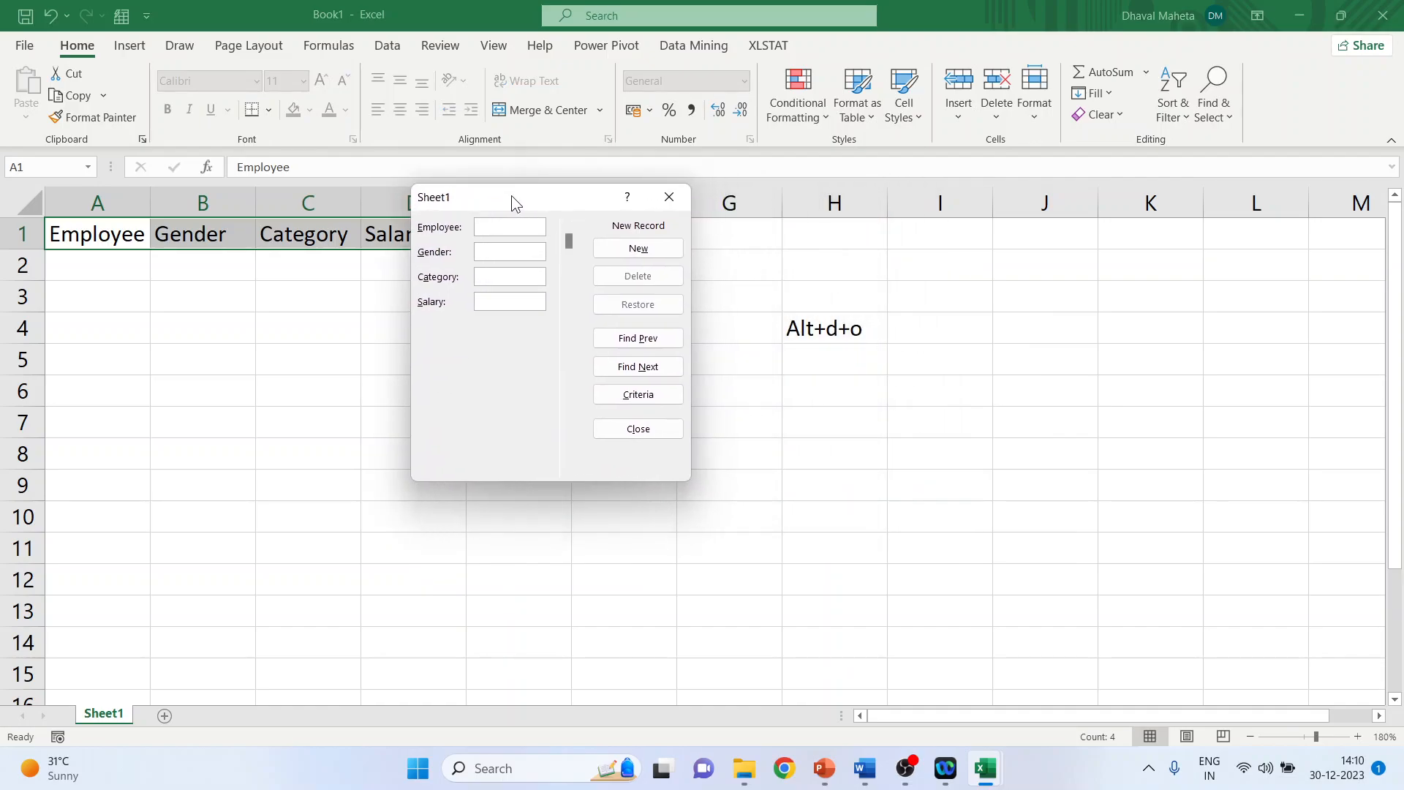
type("1")
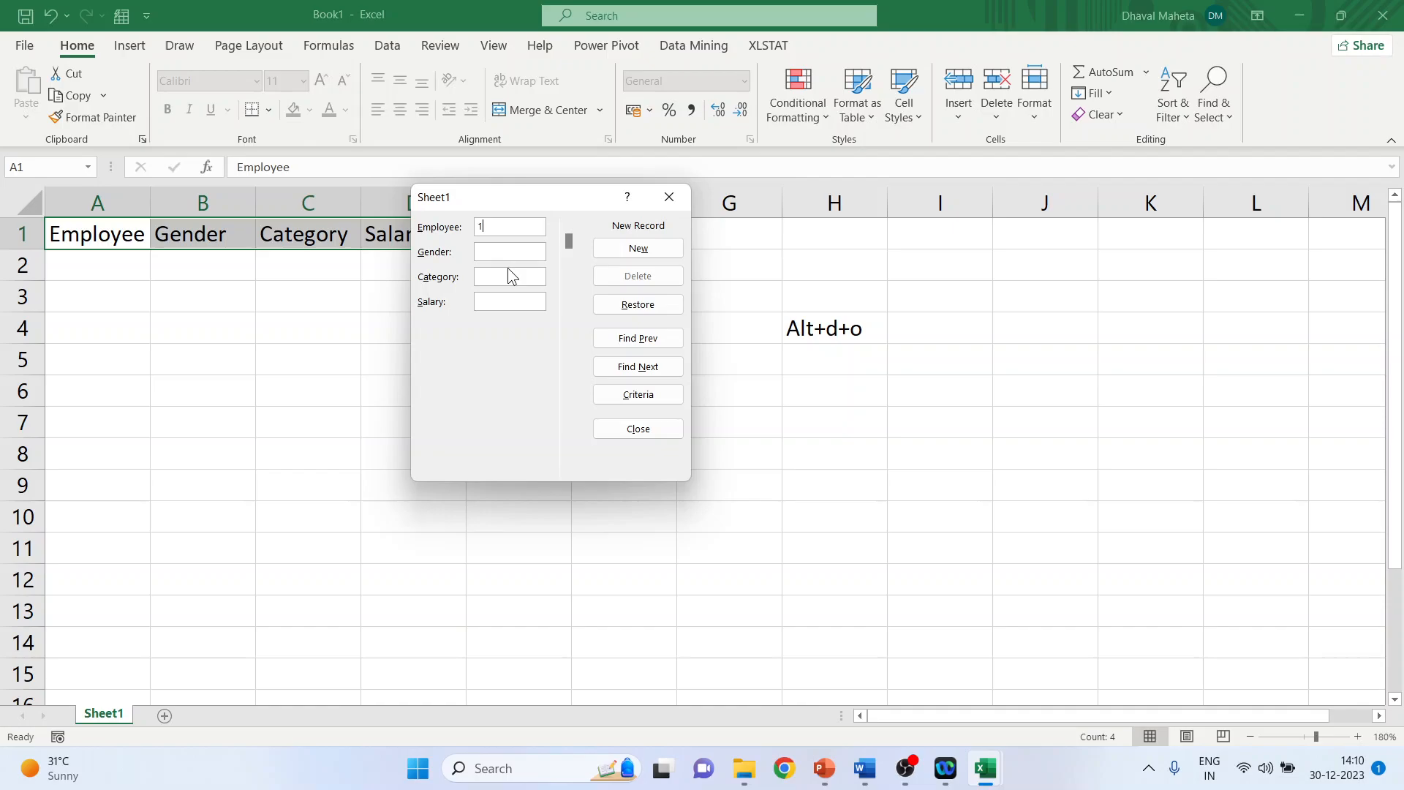
type("Male")
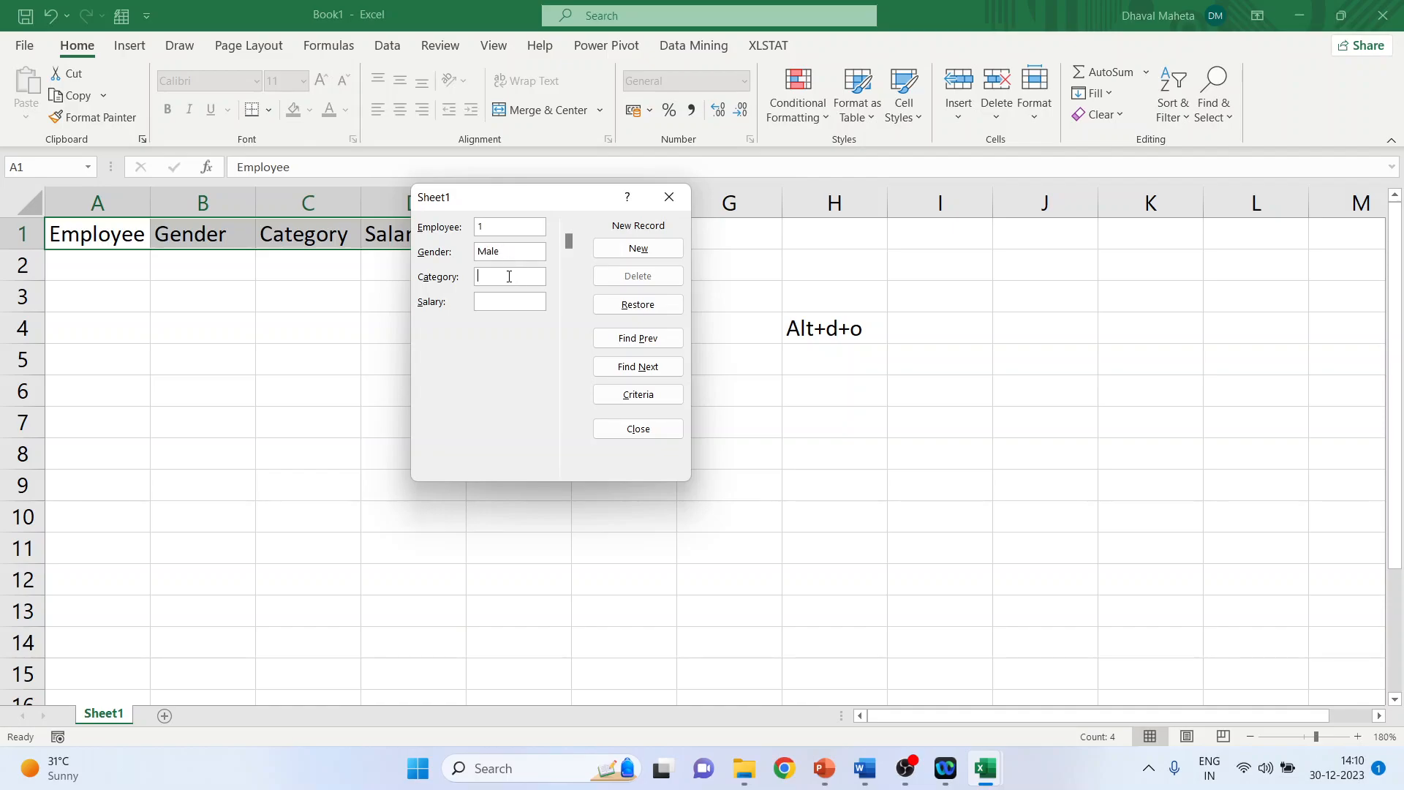
type("Custodial")
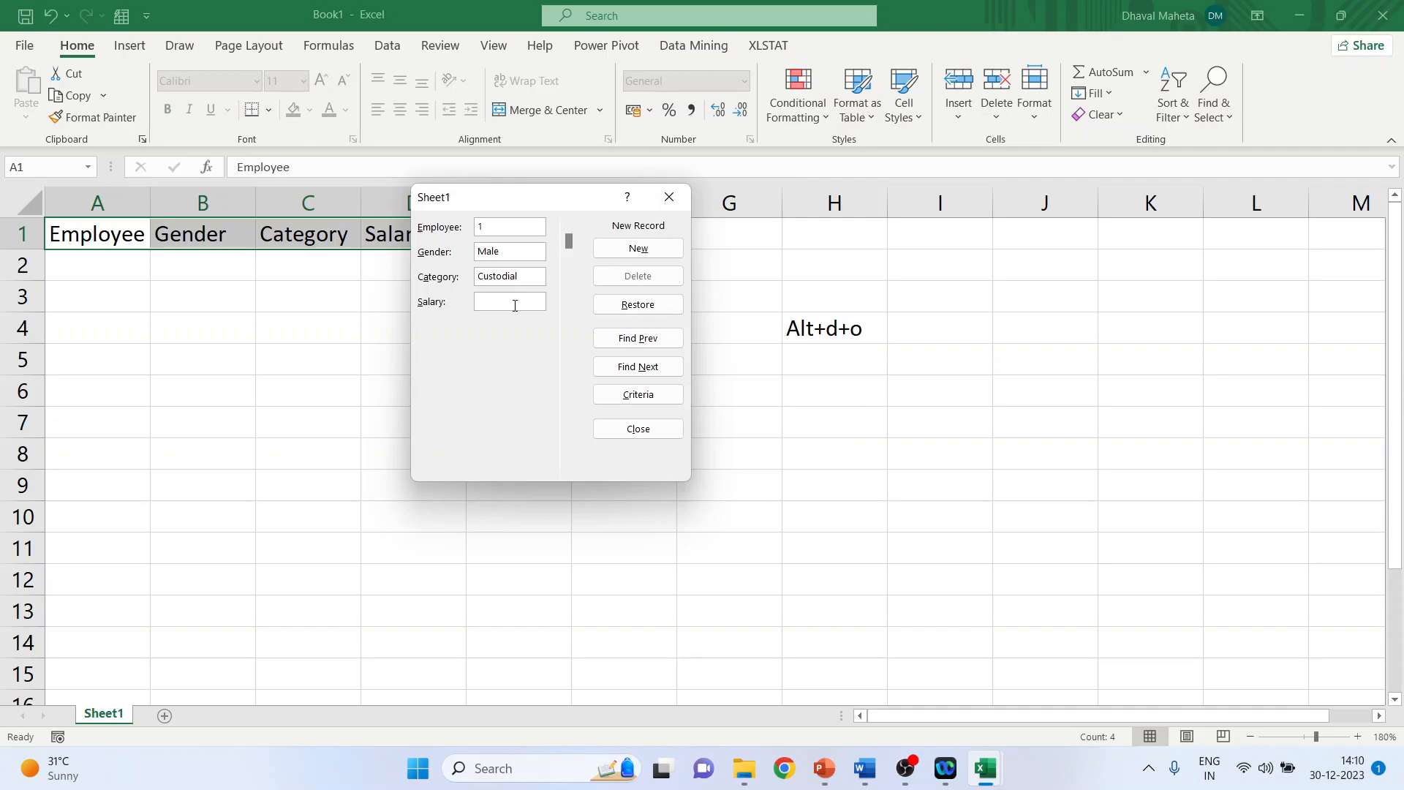
type("40000")
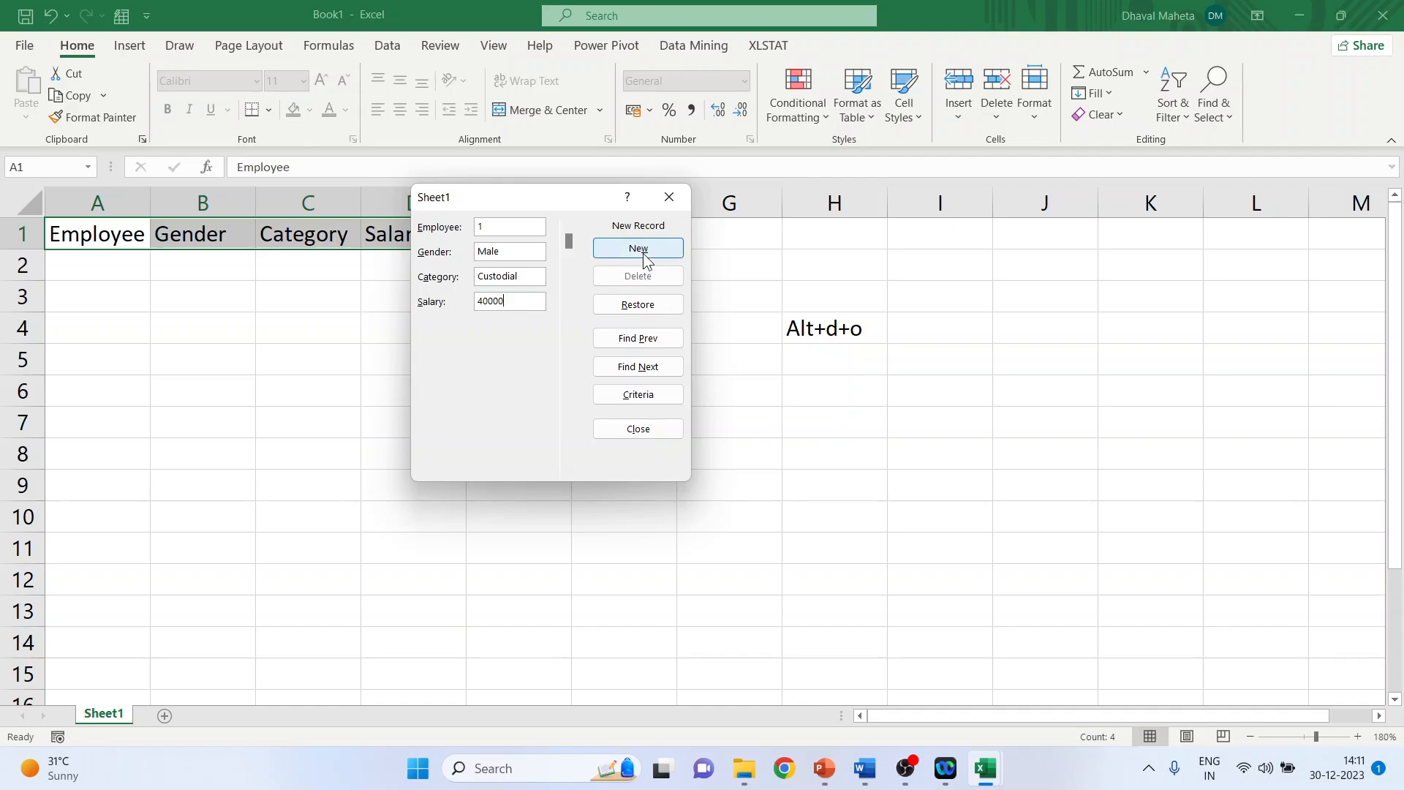
- Save record 1, then add record 2: Female, Managerial, 70000
left_click(638, 248)
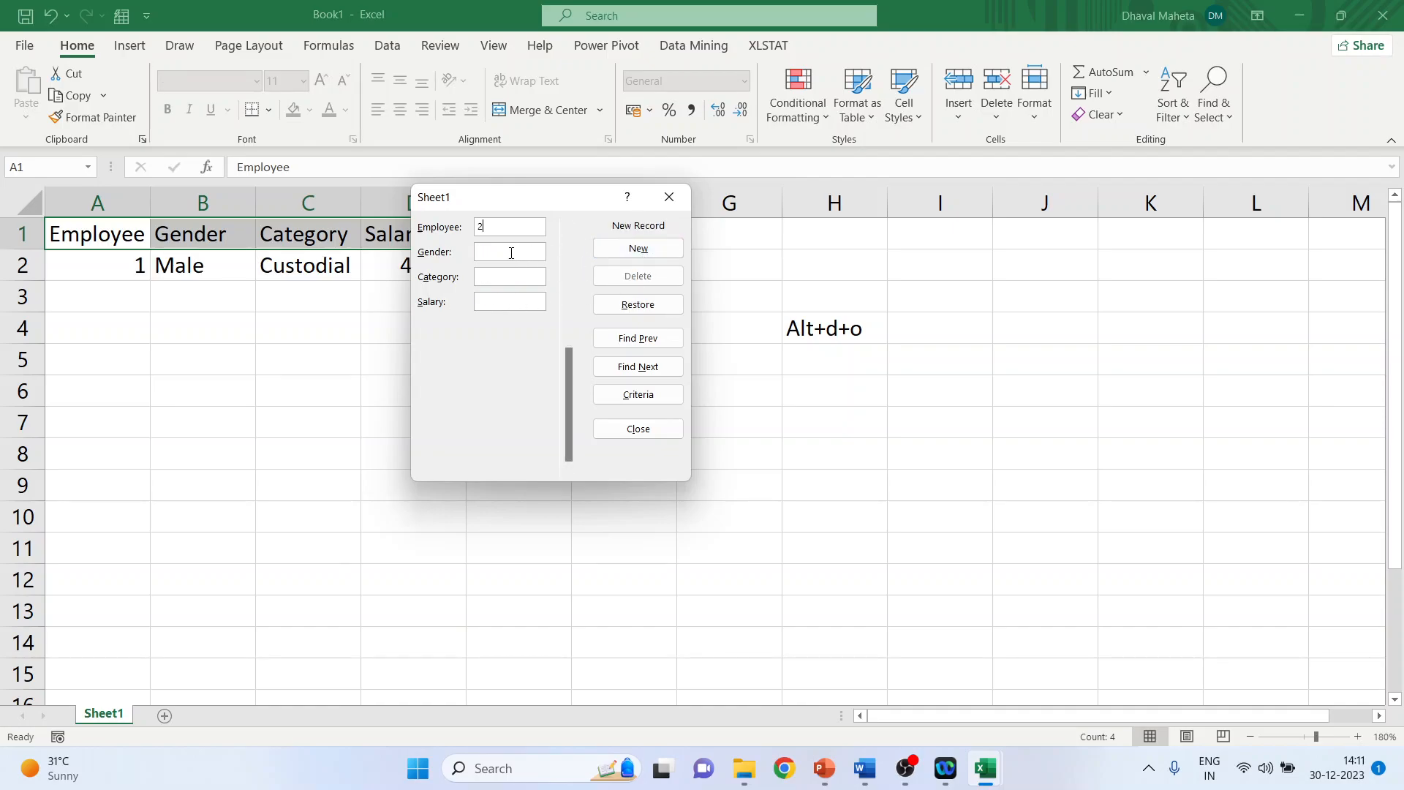
key("Tab")
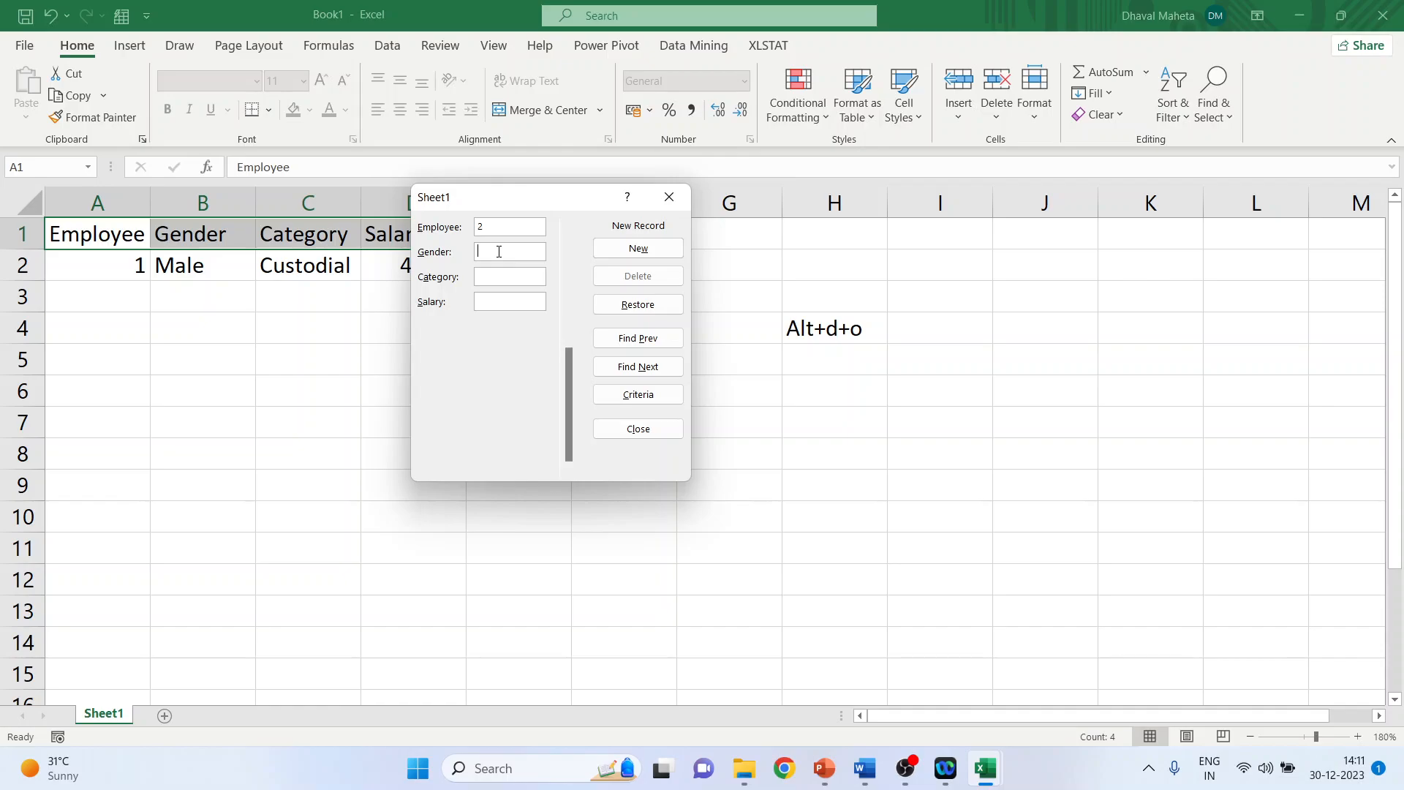
type("Female")
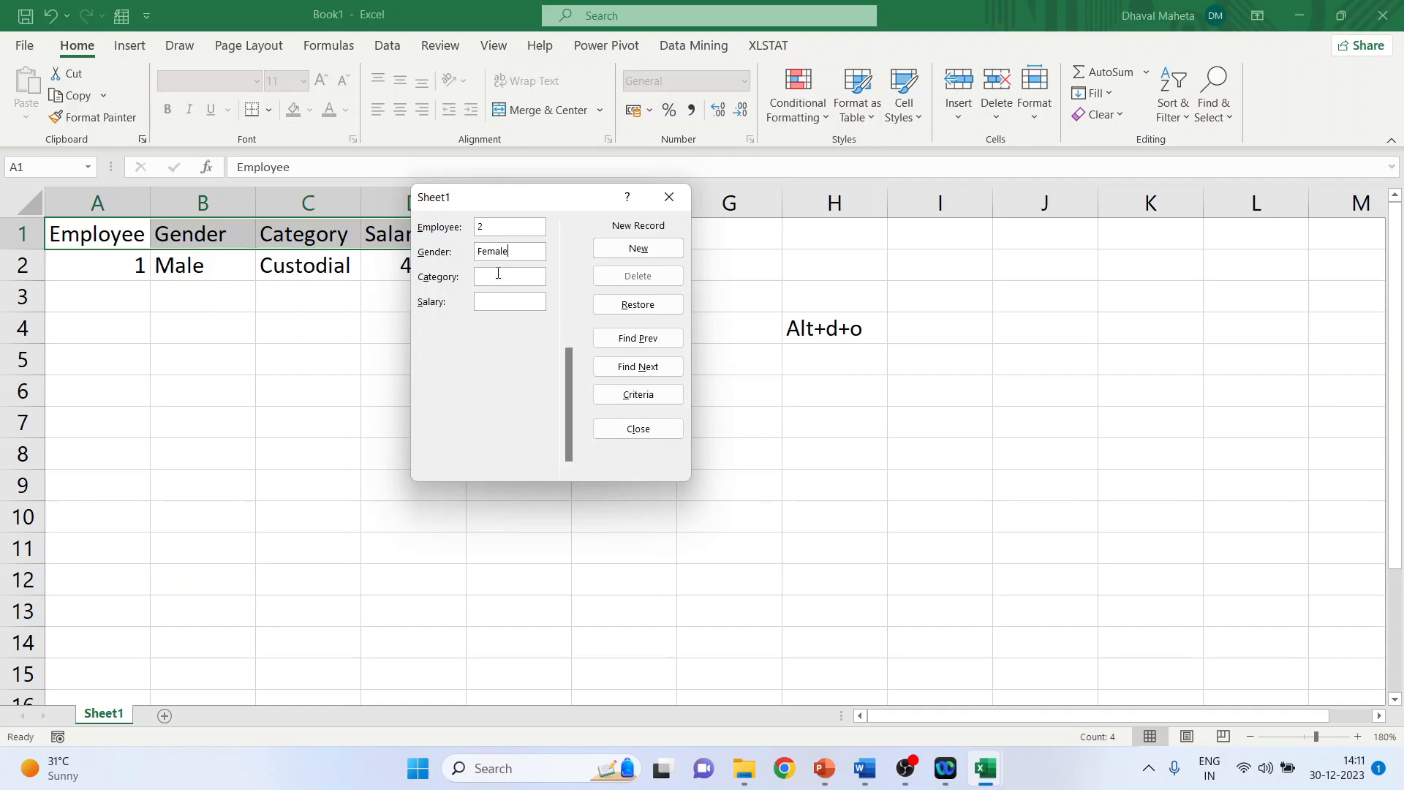
type("Managerial")
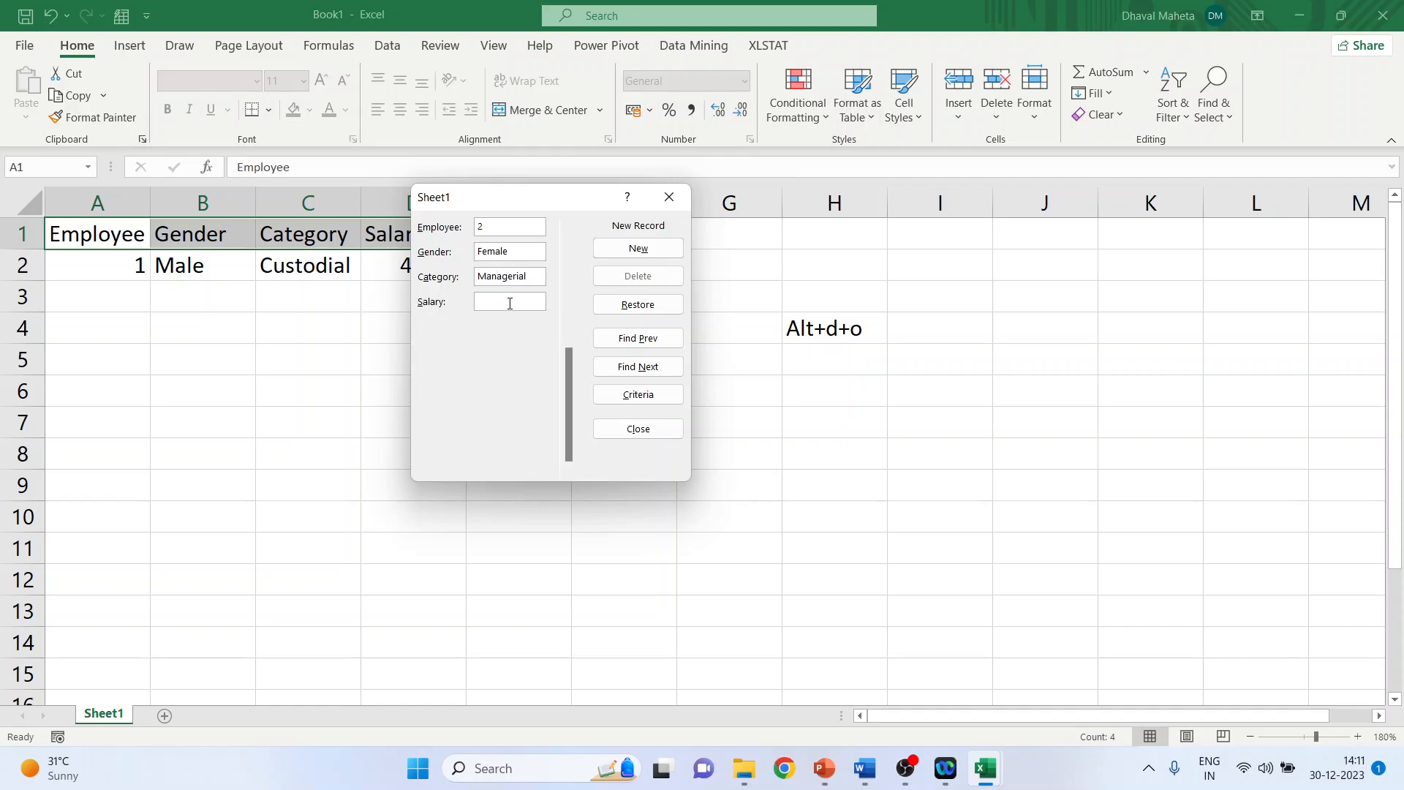
type("7")
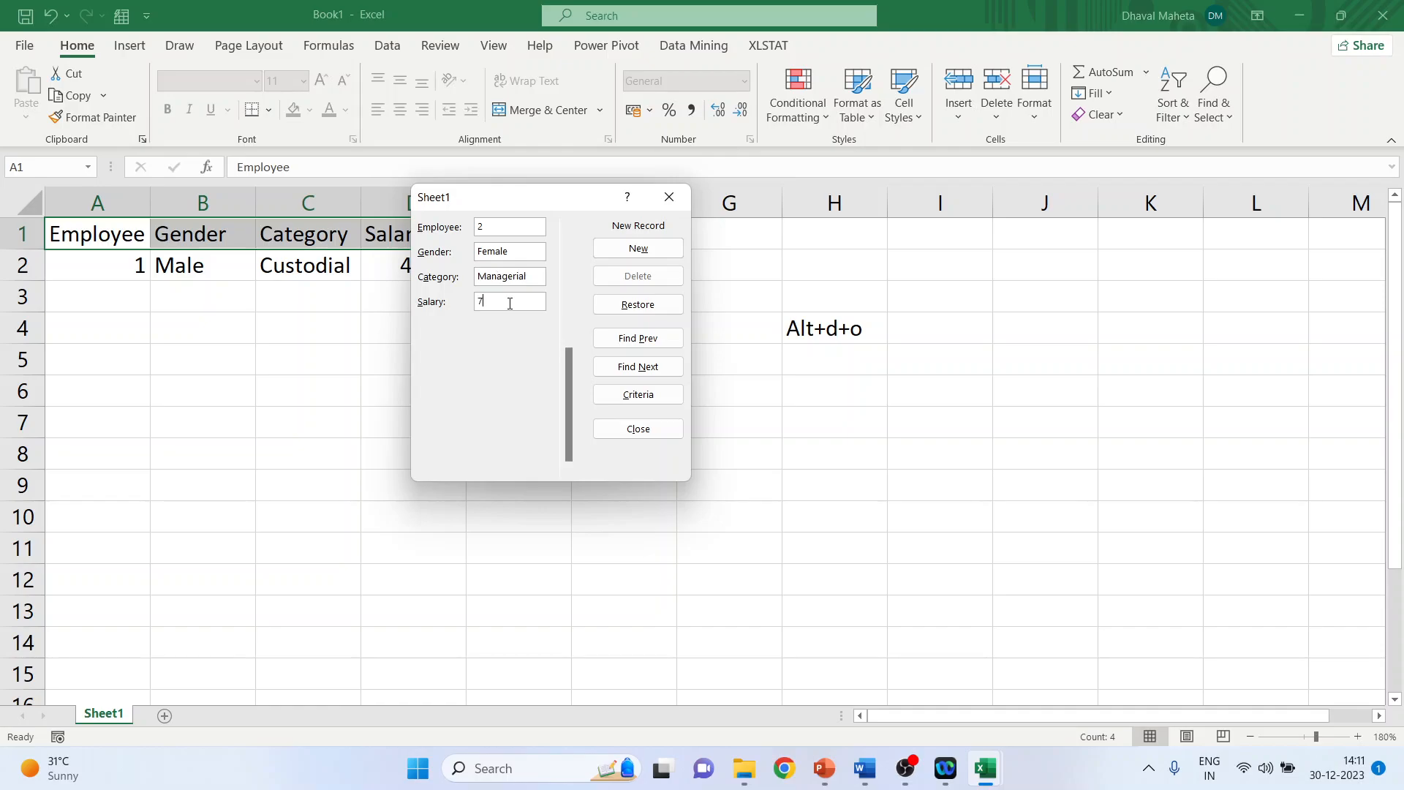
type("0000")
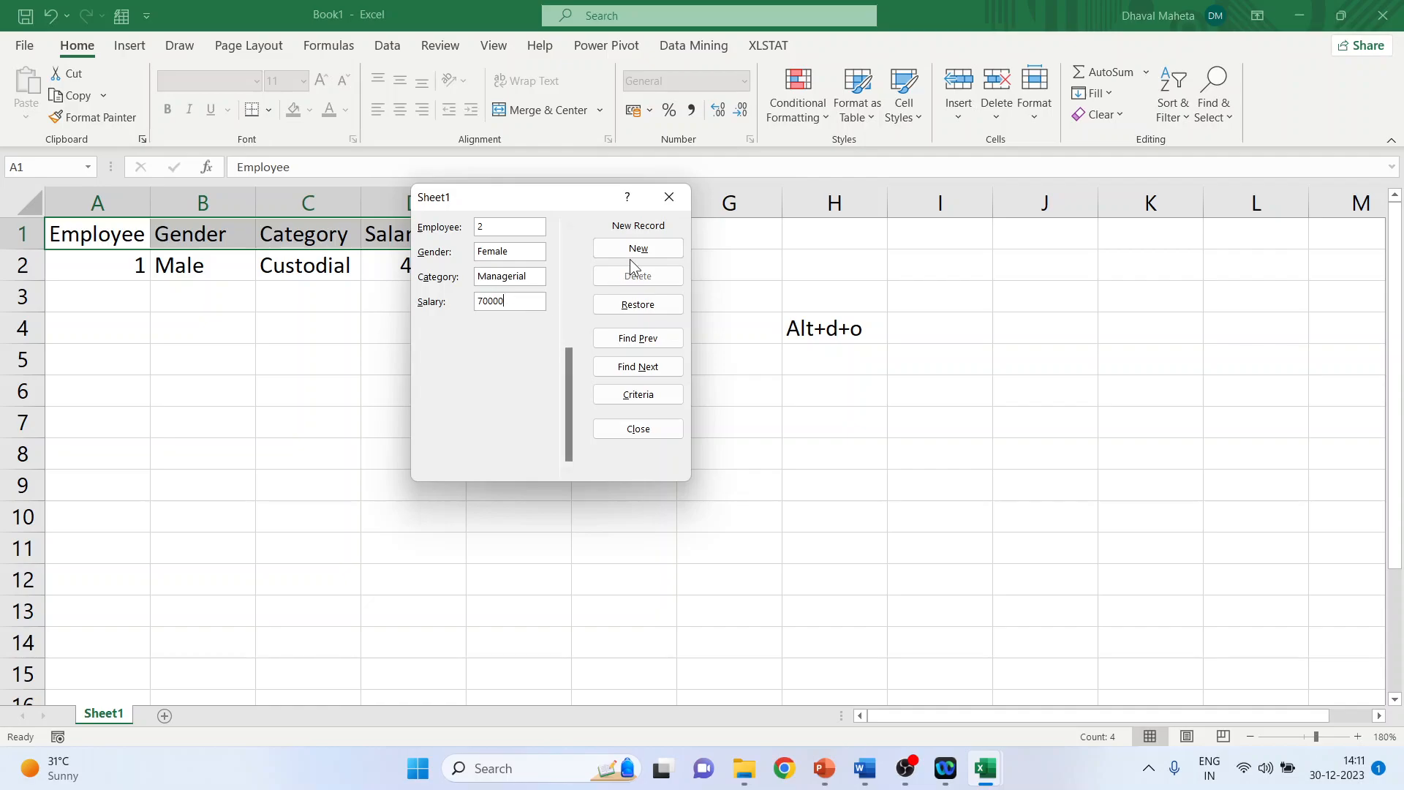
left_click(637, 248)
type("3")
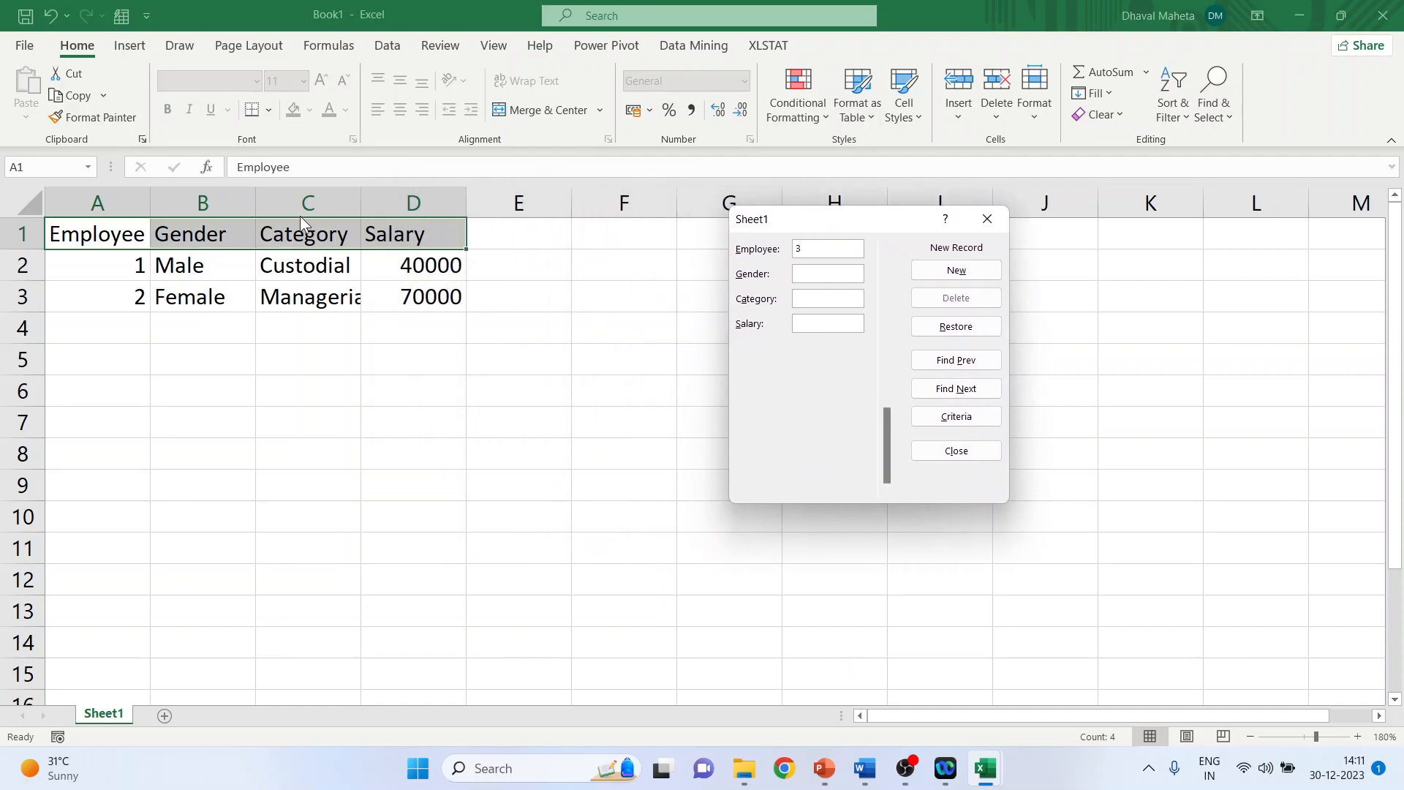
- Add the third employee record: 3, Male, Clerical, 35000
left_click(825, 273)
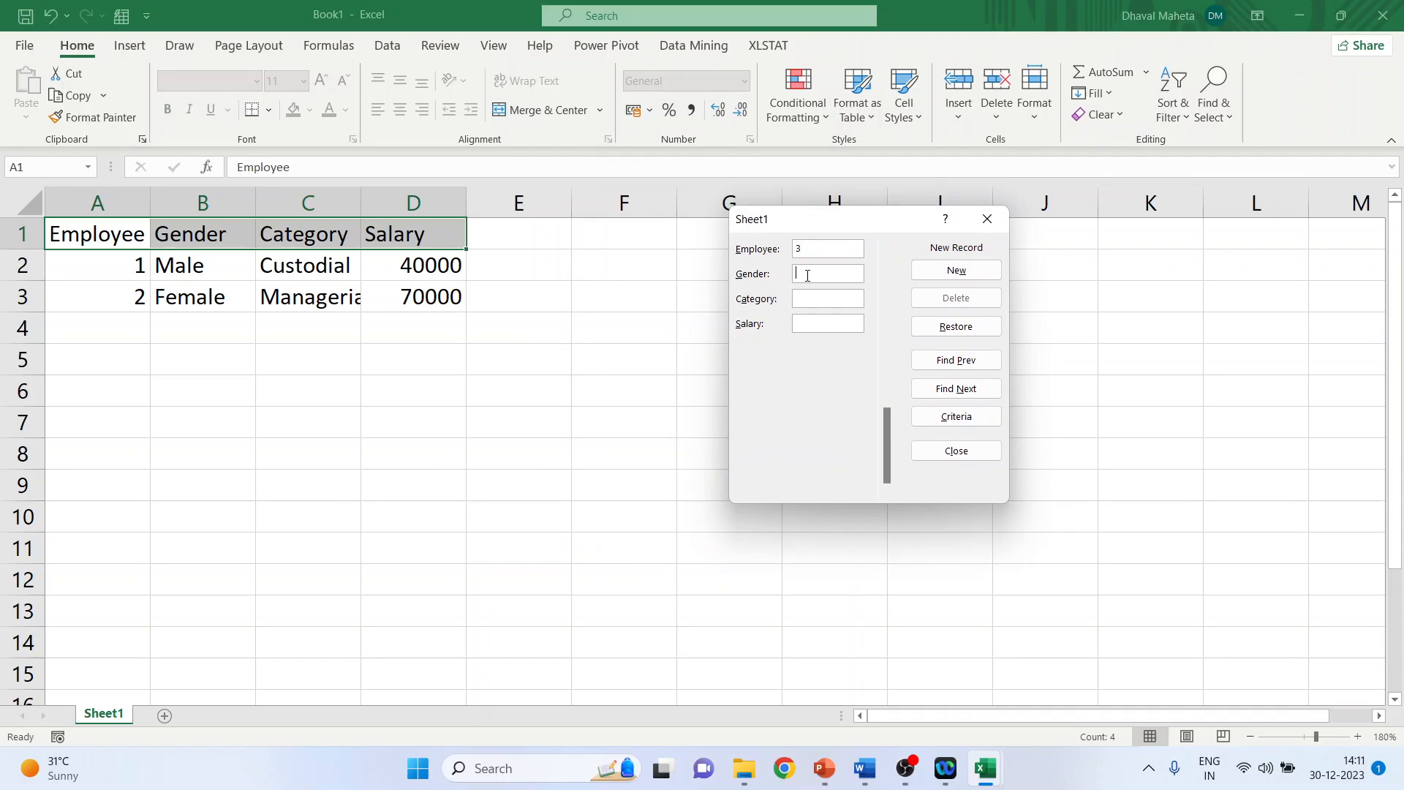
type("Male")
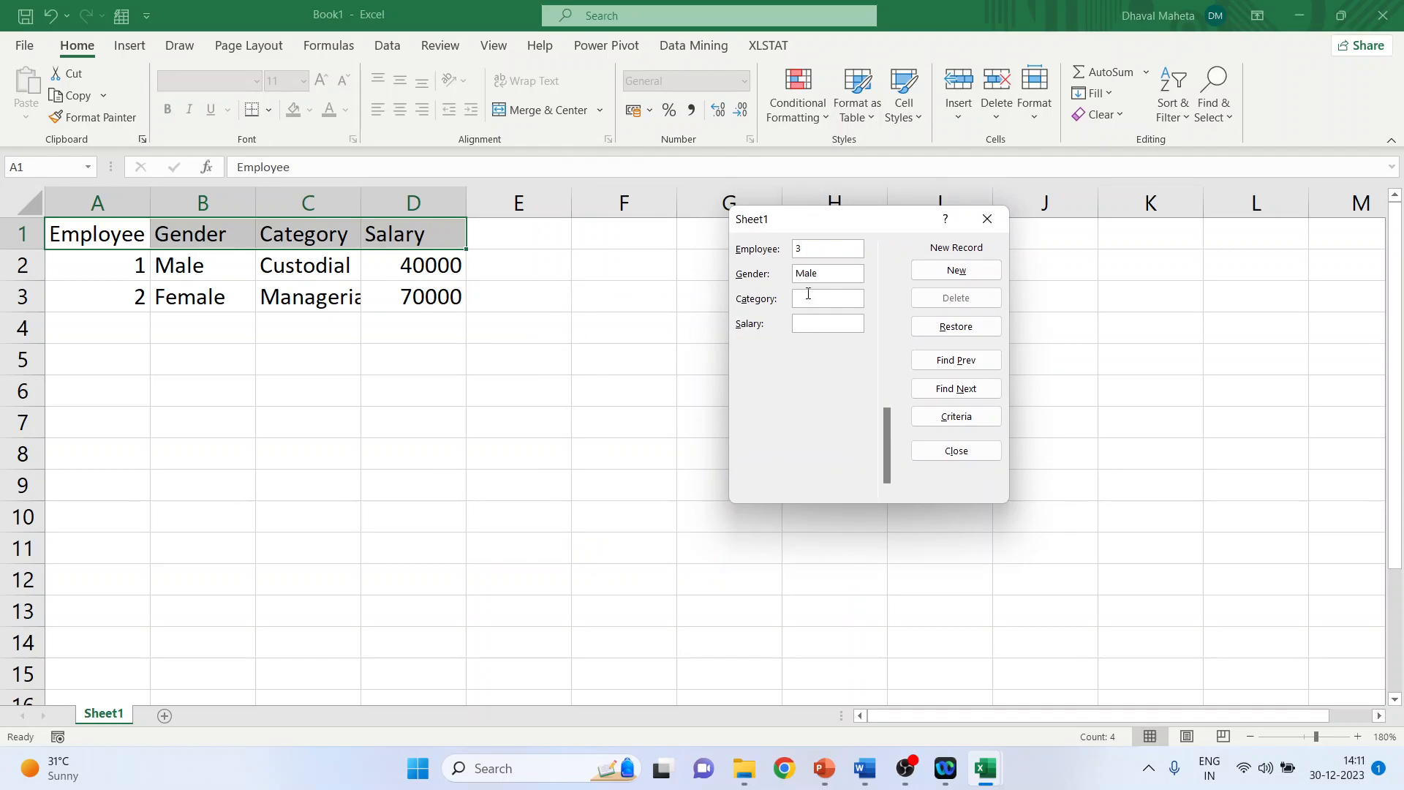
left_click(824, 299)
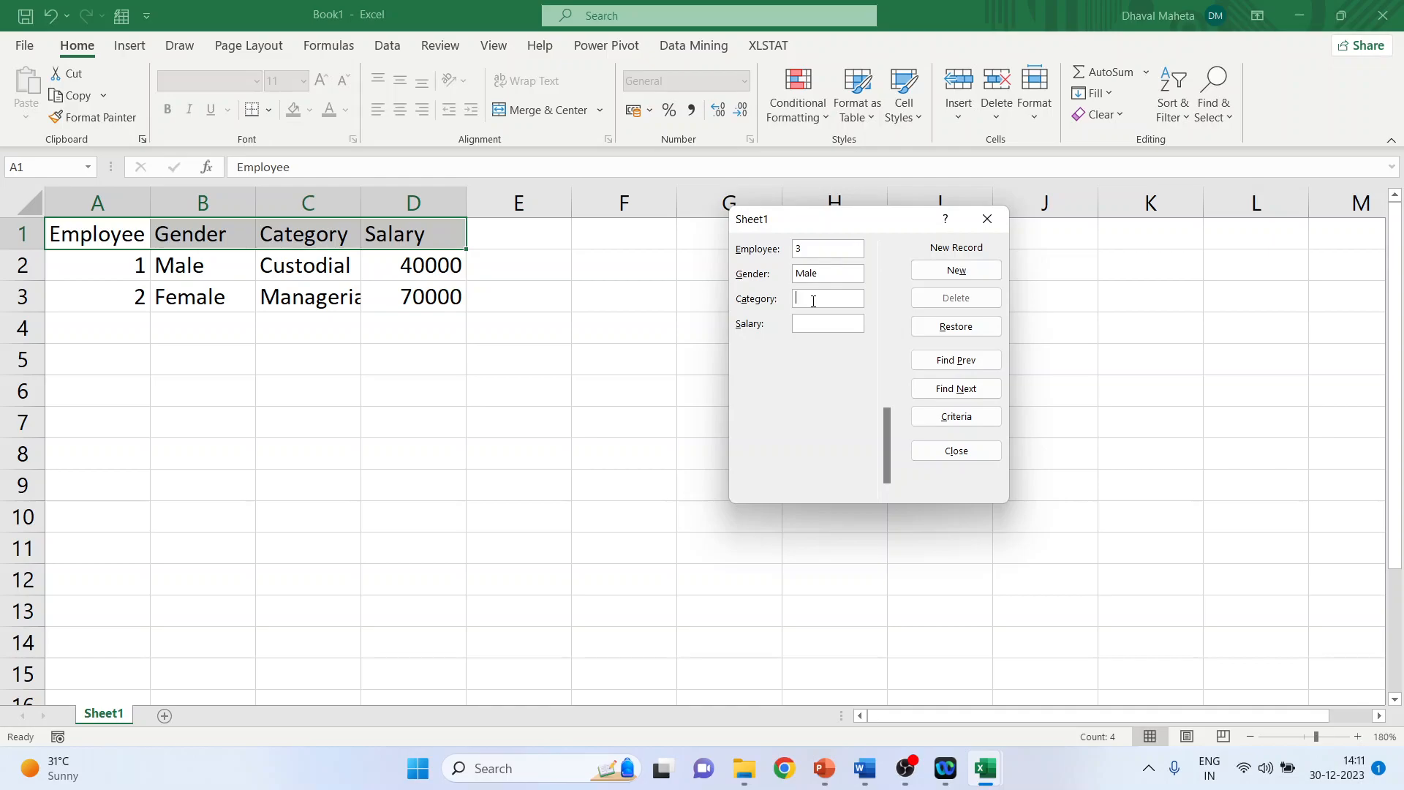
type("Cler")
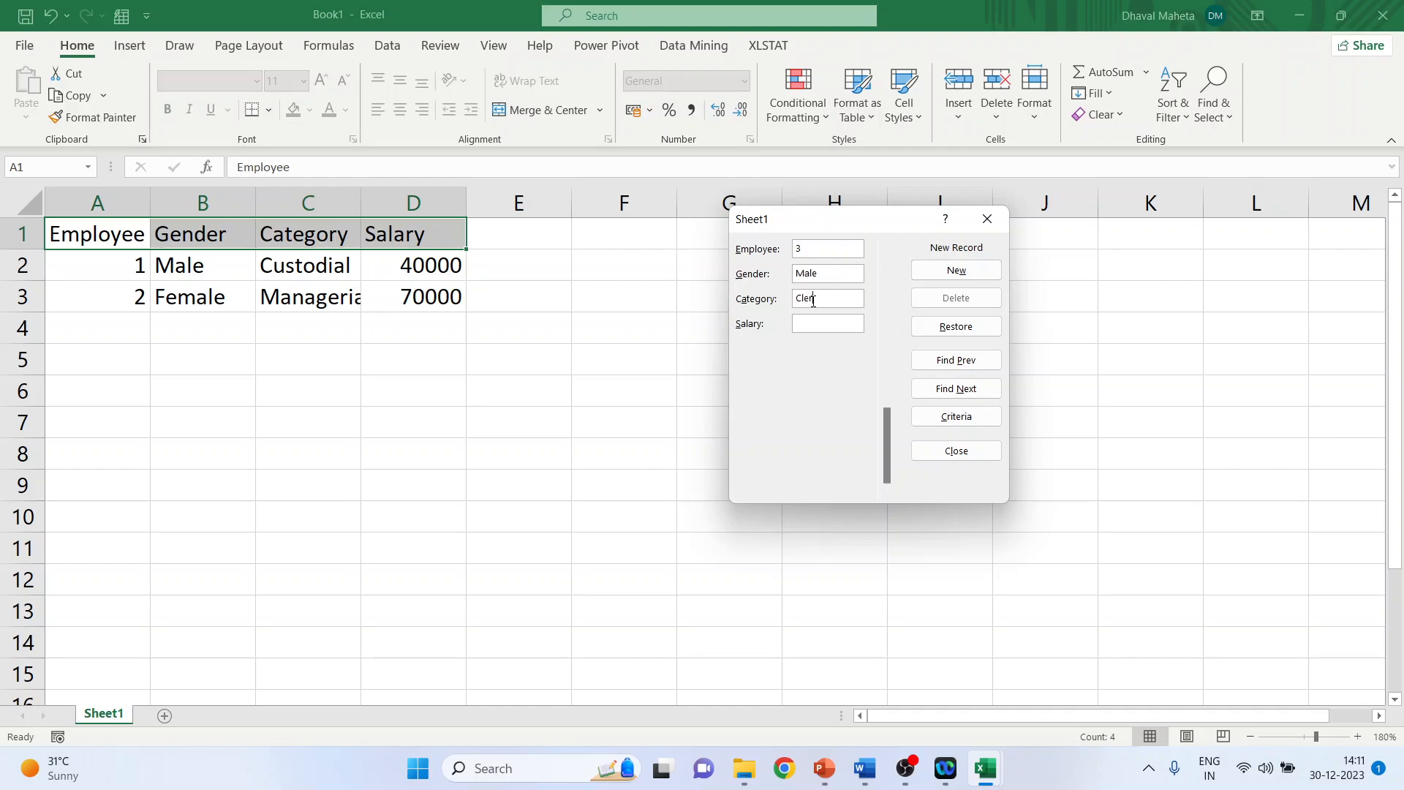
type("ical")
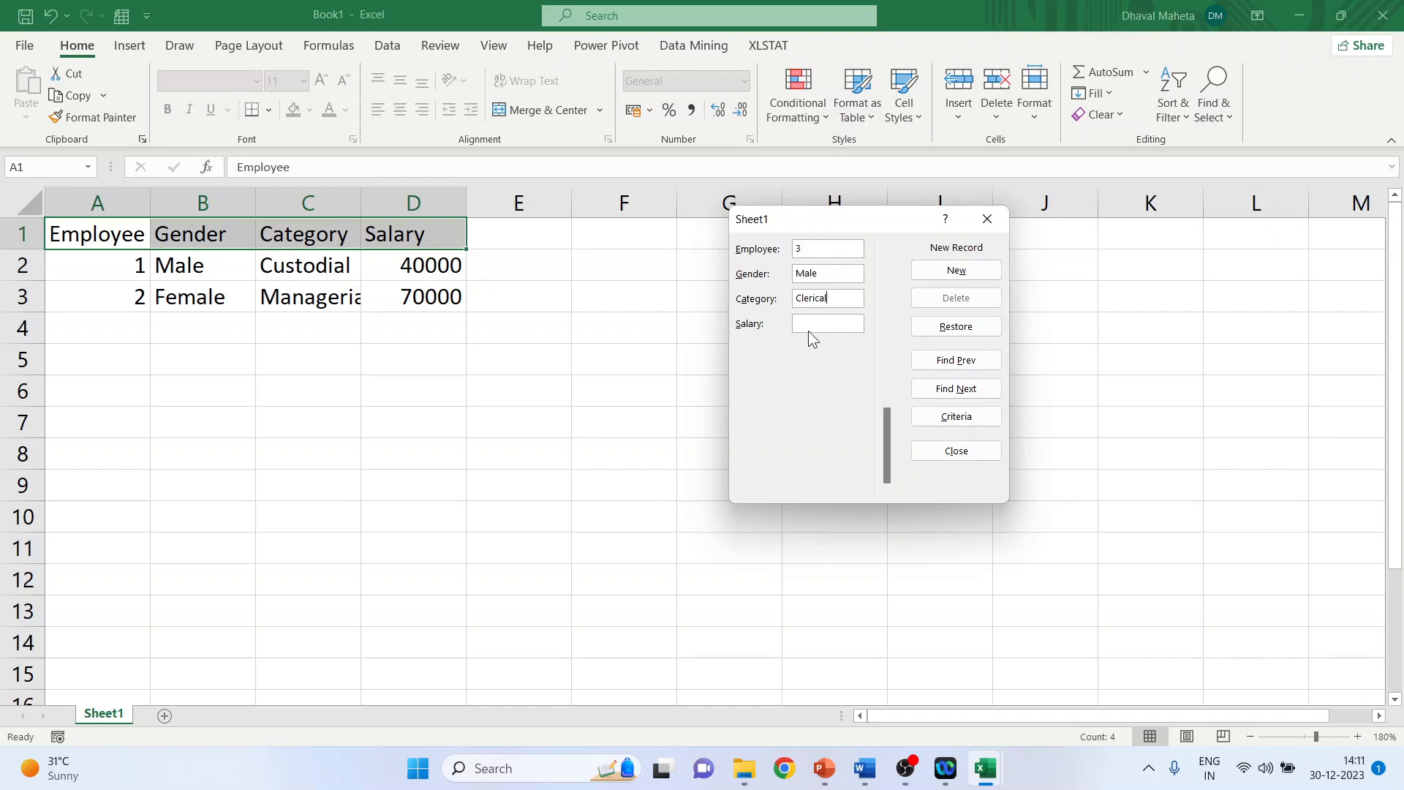
type("3")
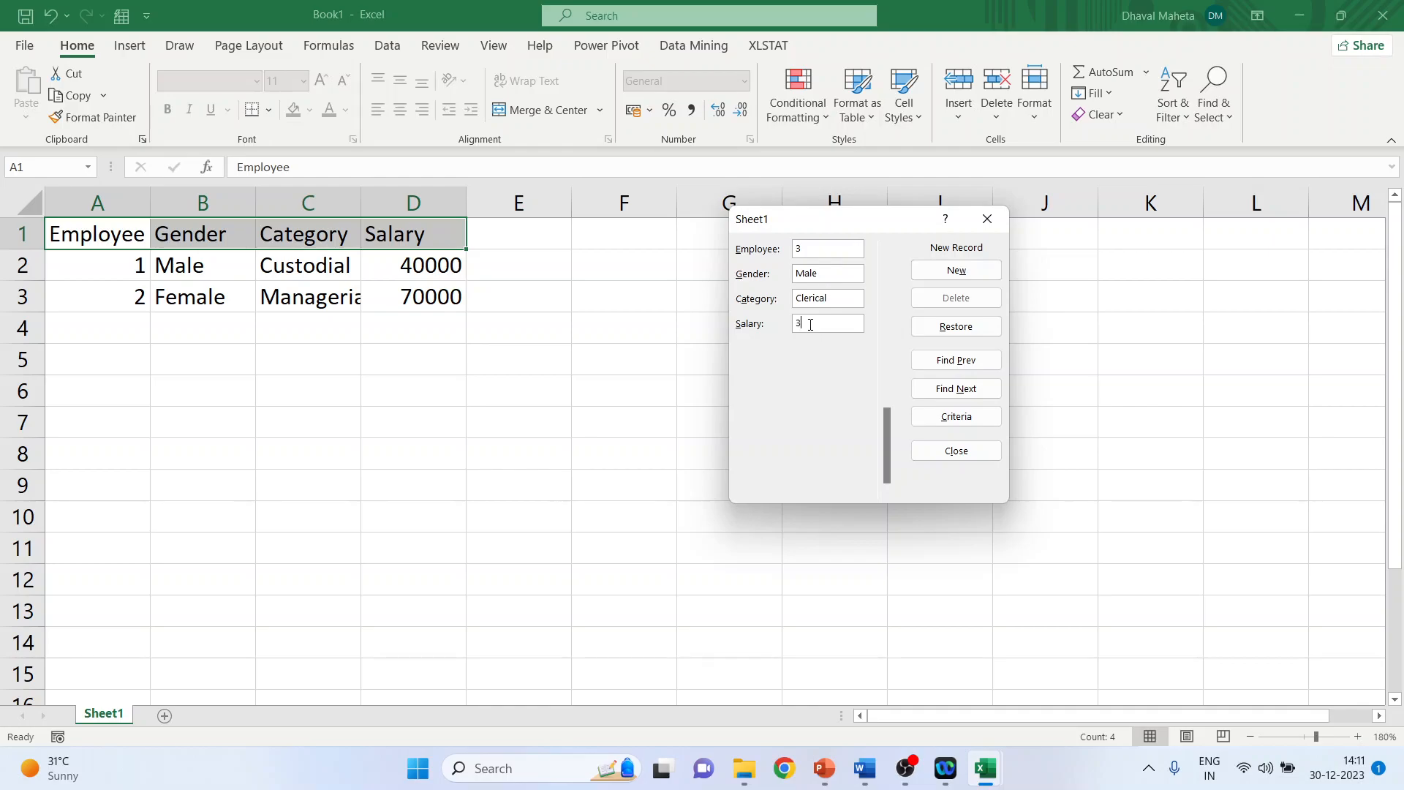
type("5000")
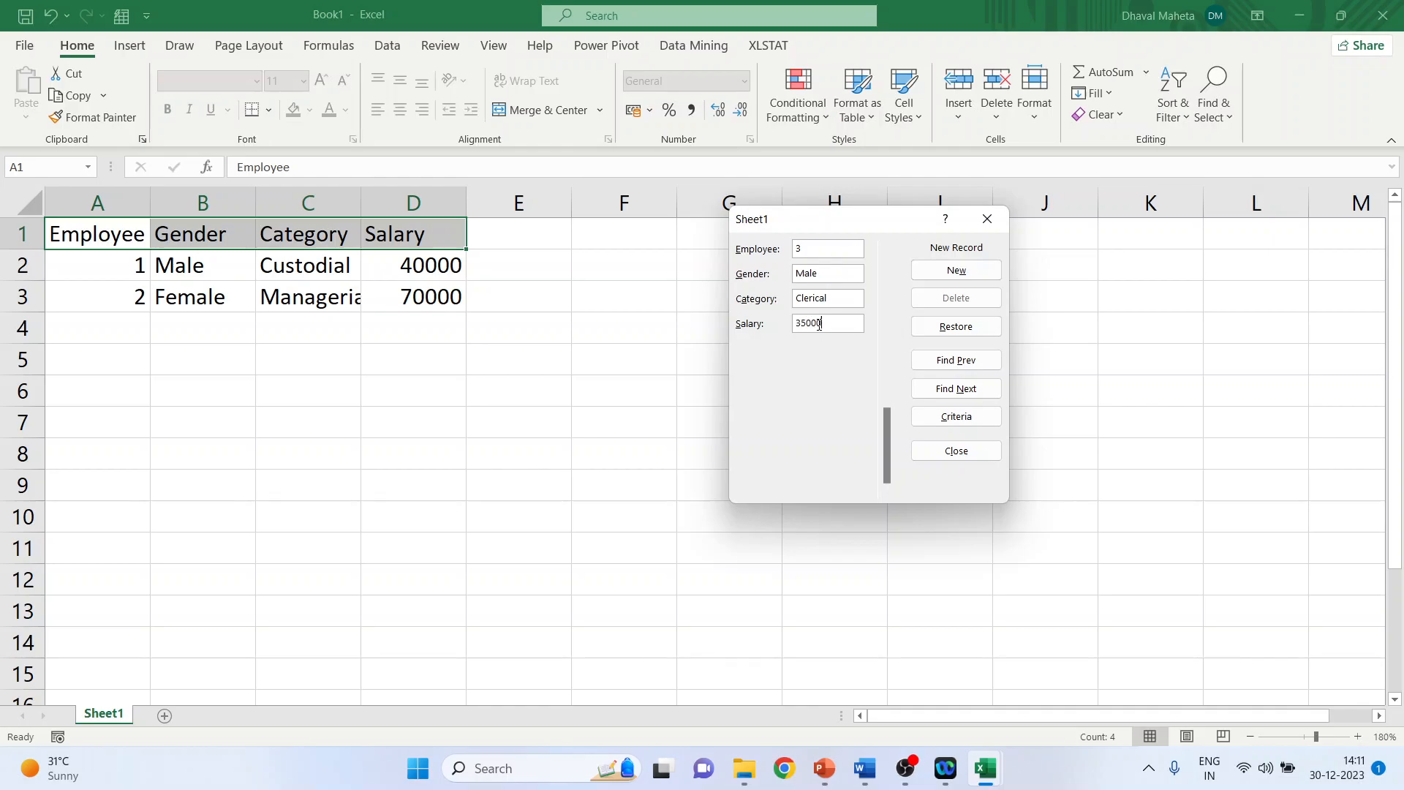
left_click(954, 270)
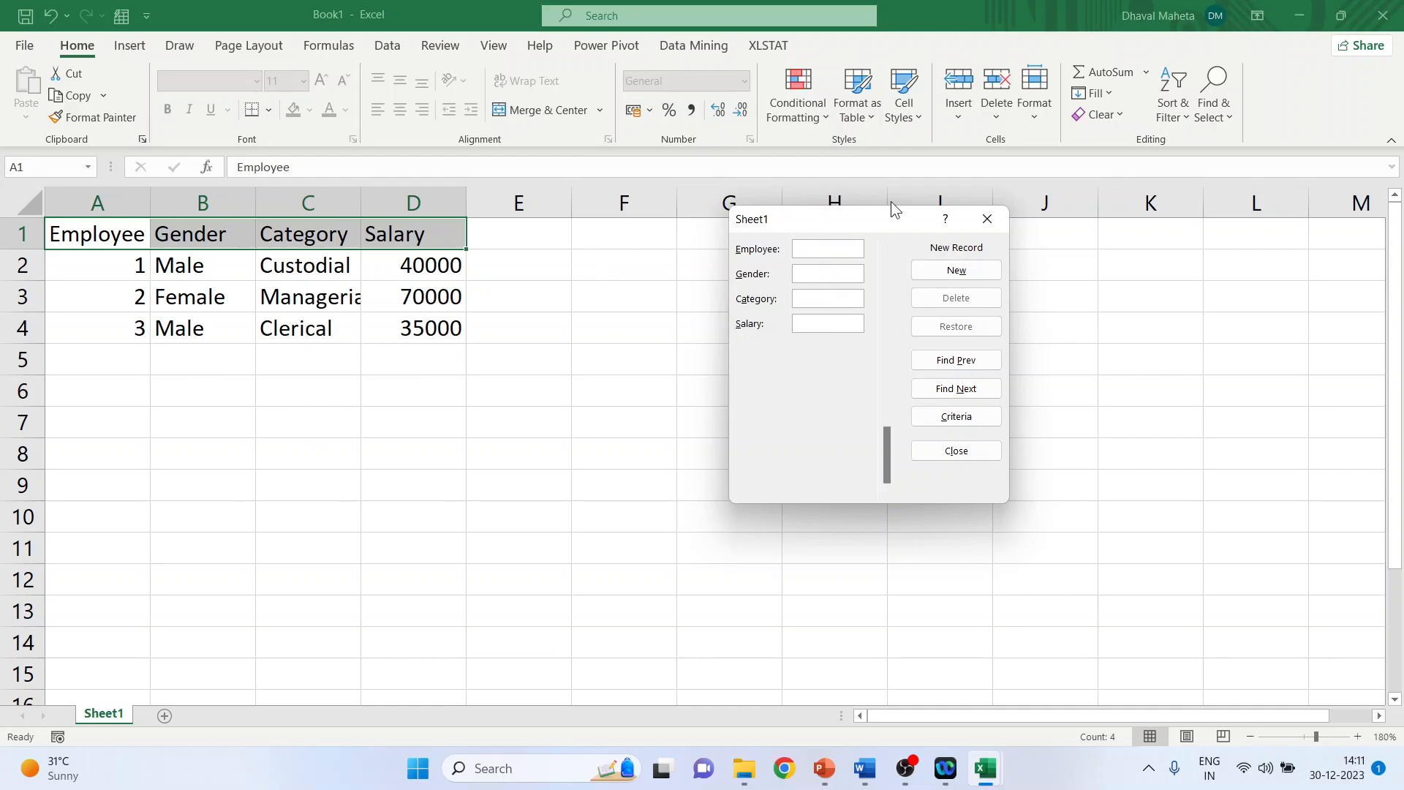
- Close the data form and show the PowerPoint Thank you slide
left_click(953, 451)
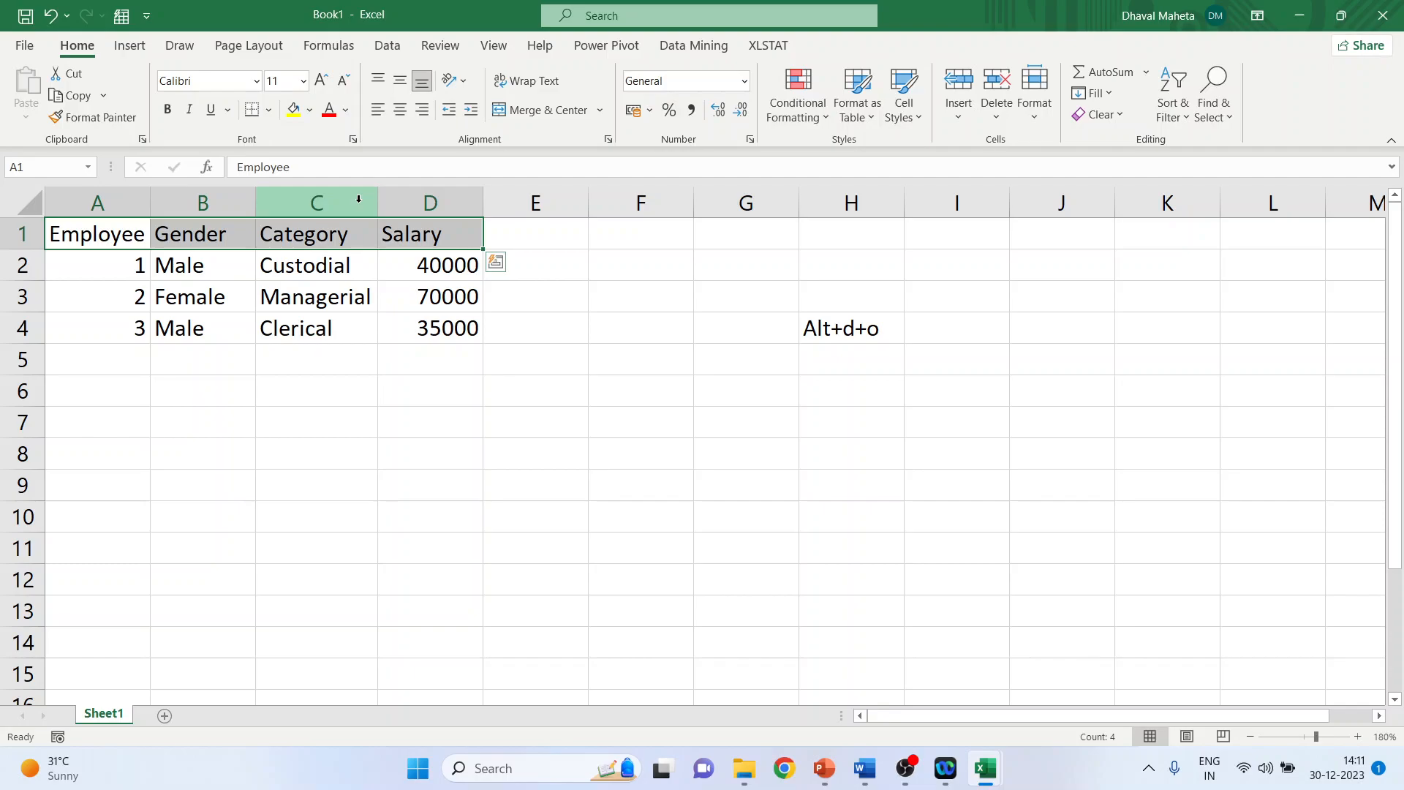
mouse_move(861, 767)
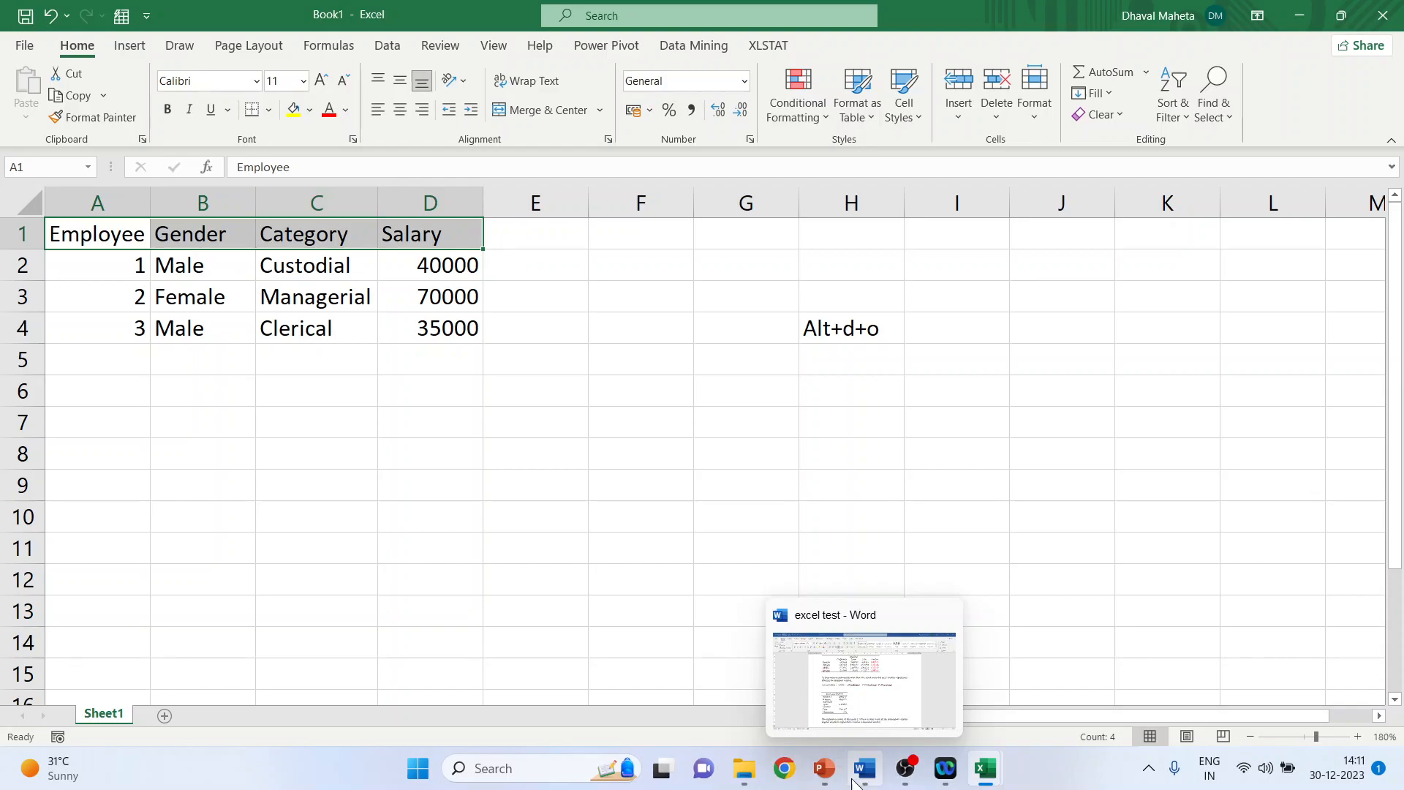
left_click(821, 767)
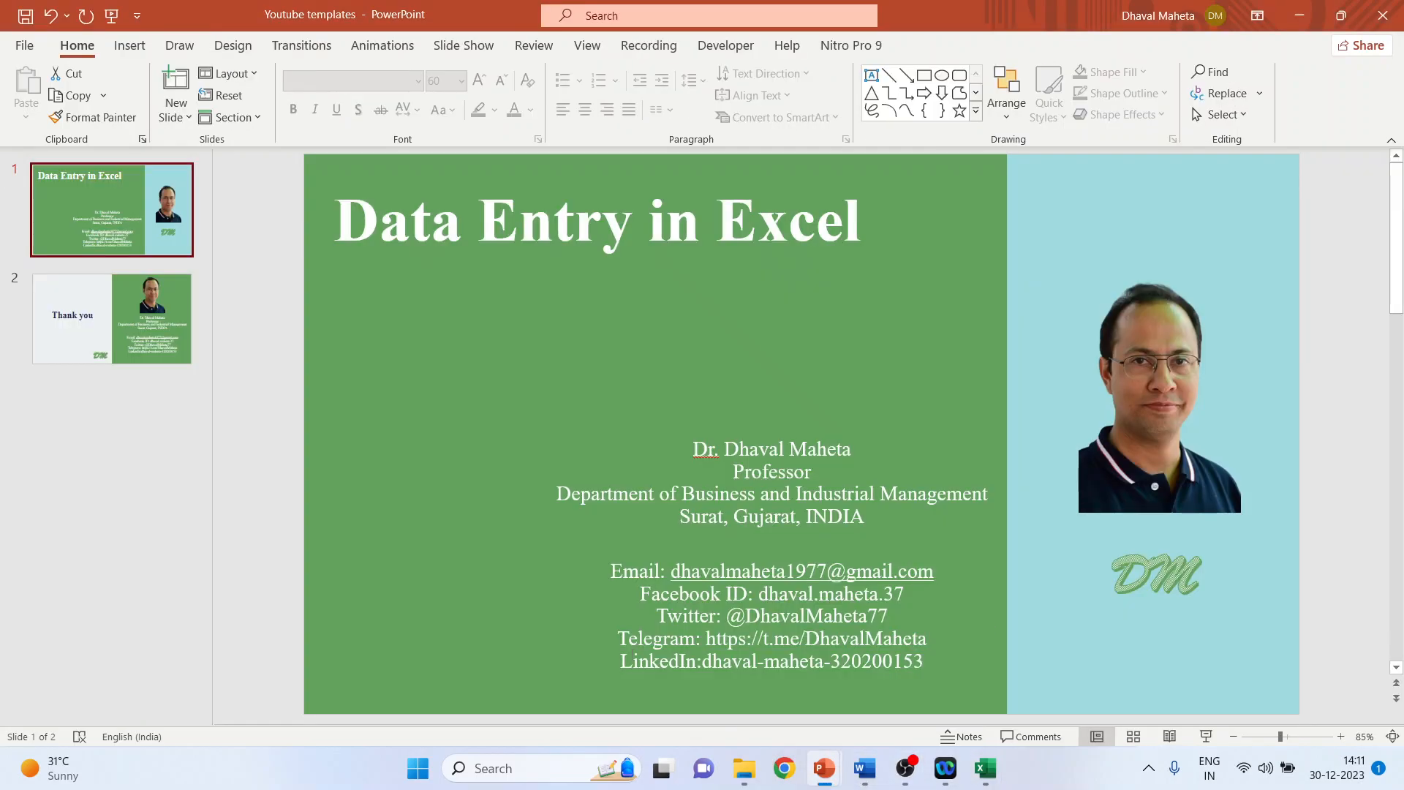
left_click(111, 318)
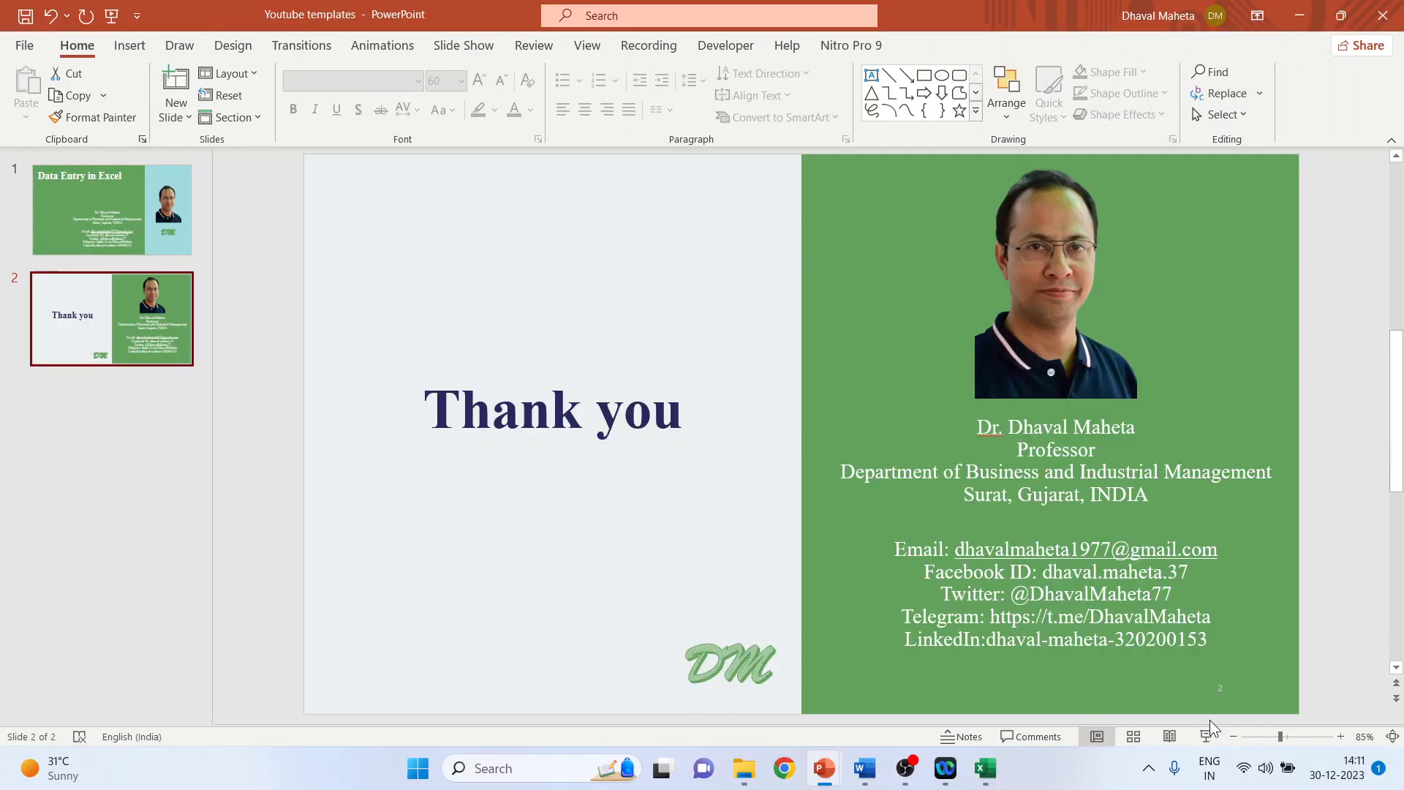